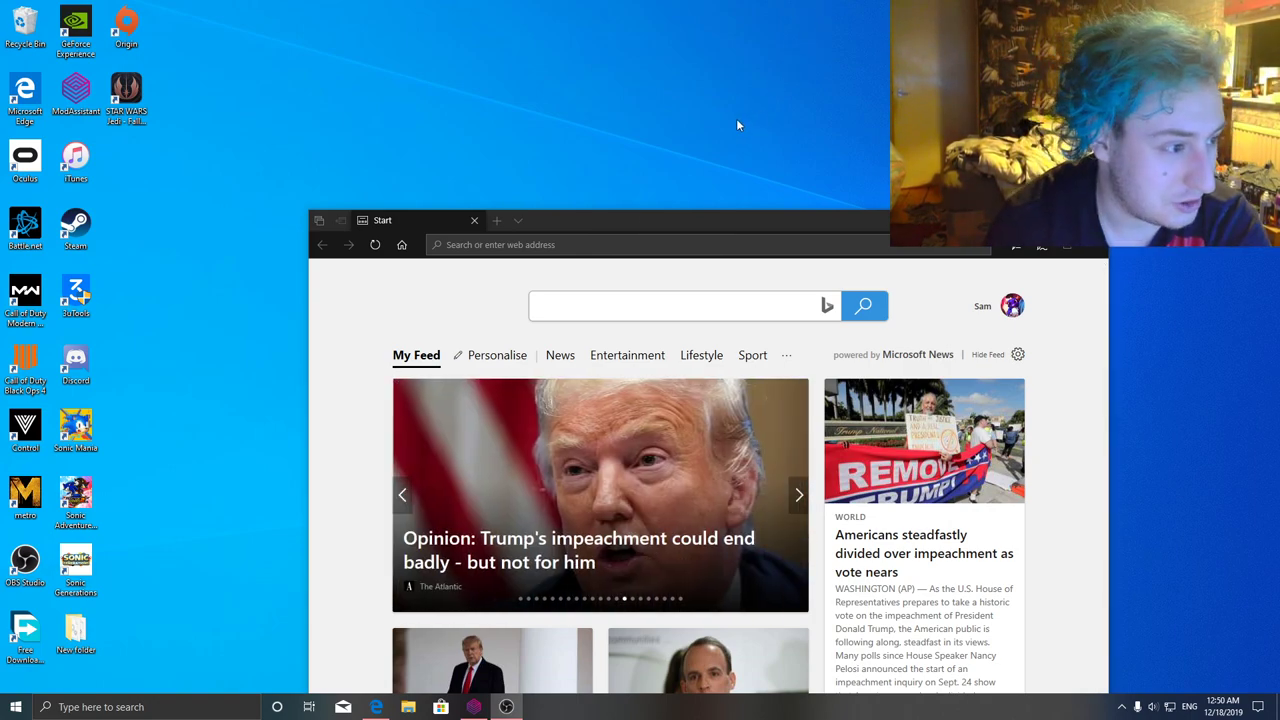
{"action": "mouse_move", "coordinate": [718, 123]}
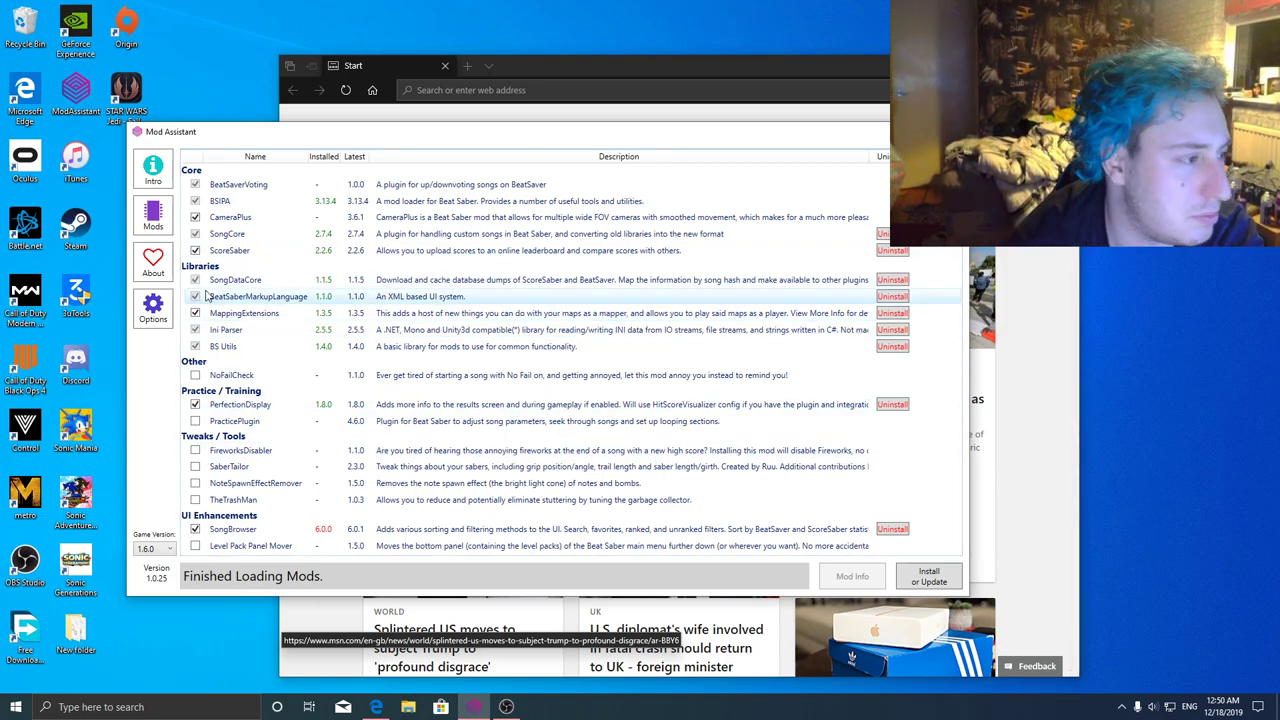
{"action": "left_click", "coordinate": [153, 216]}
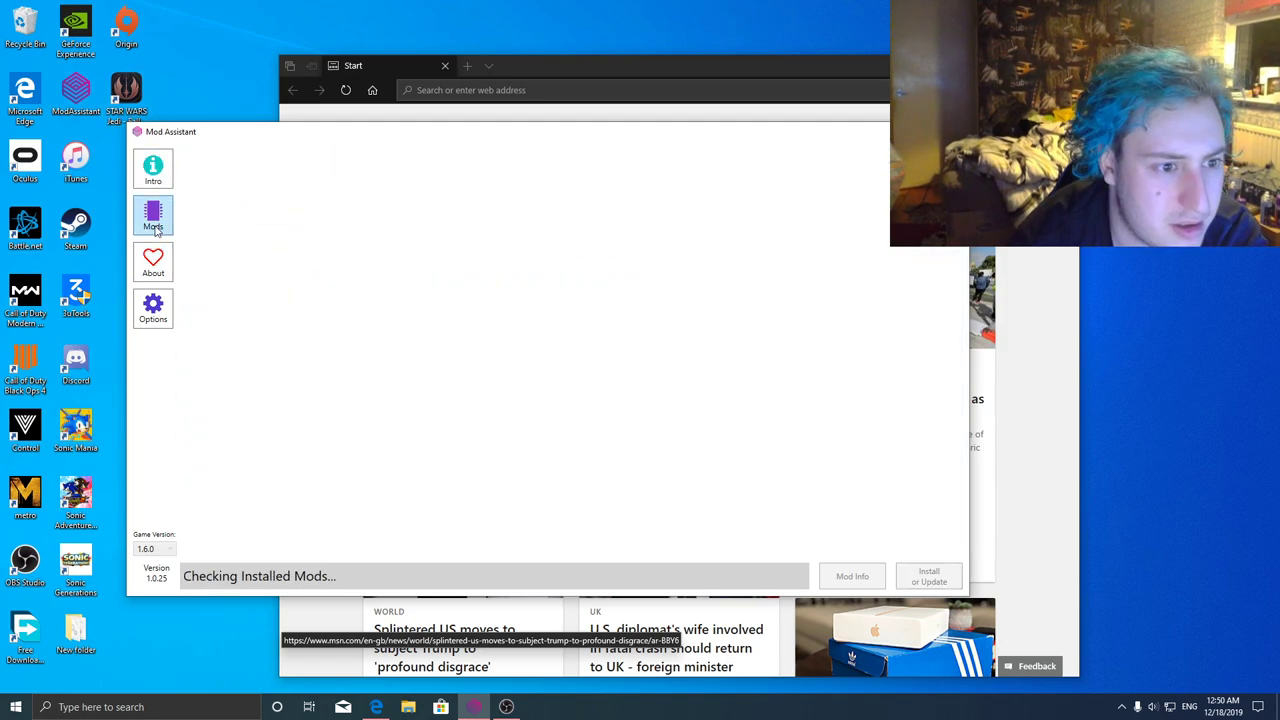
{"action": "left_click", "coordinate": [153, 216]}
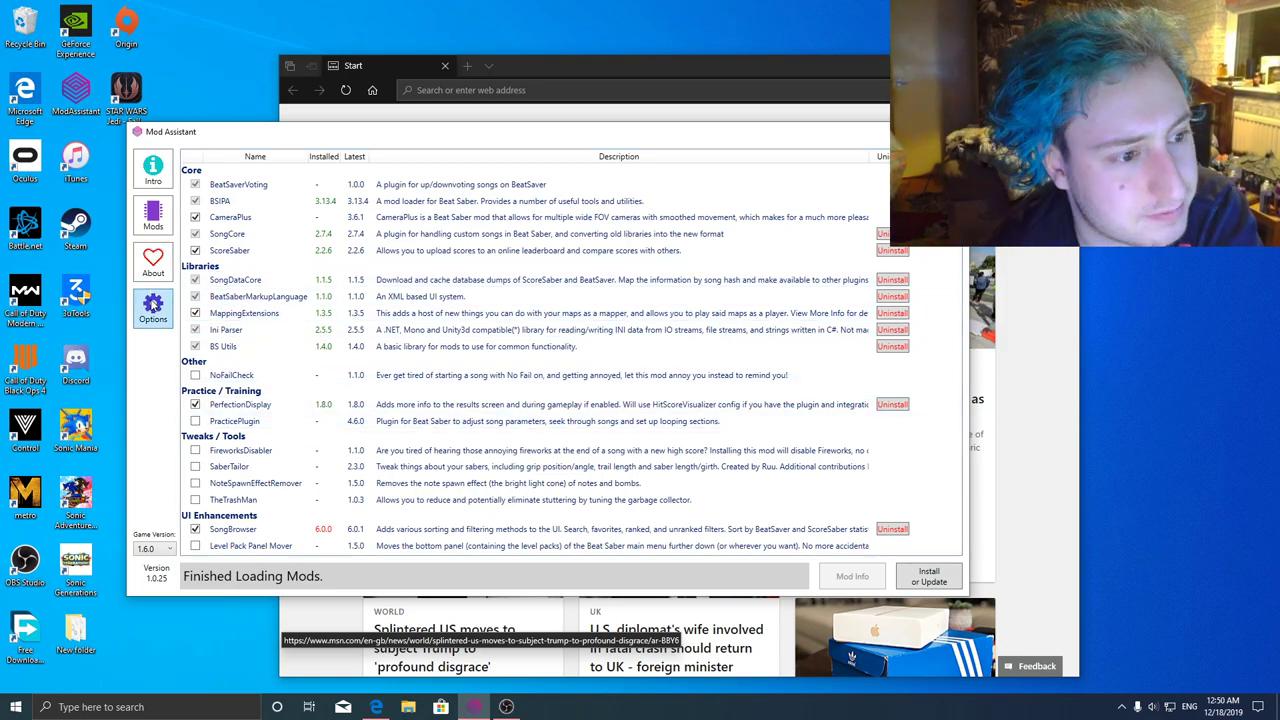
- Open Mod Assistant's Options to confirm BeatSaver OneClick installs are enabled
{"action": "left_click", "coordinate": [153, 308]}
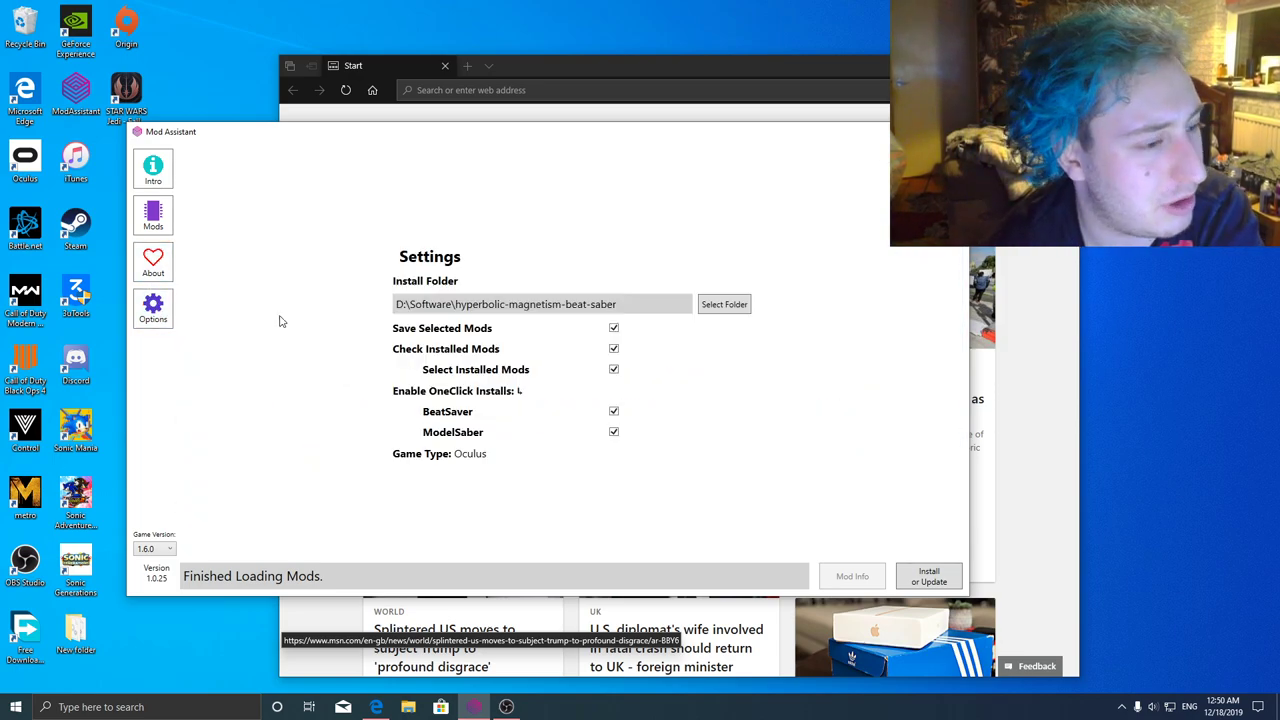
{"action": "mouse_move", "coordinate": [568, 345]}
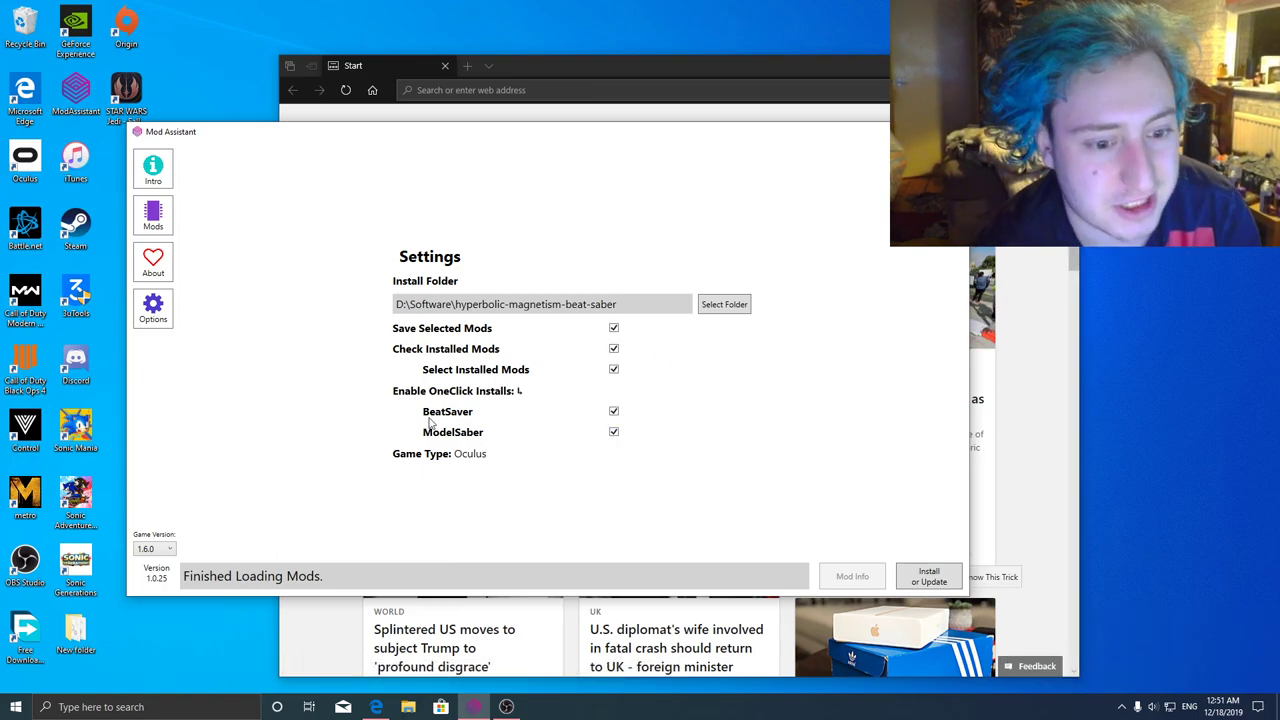
{"action": "mouse_move", "coordinate": [721, 321]}
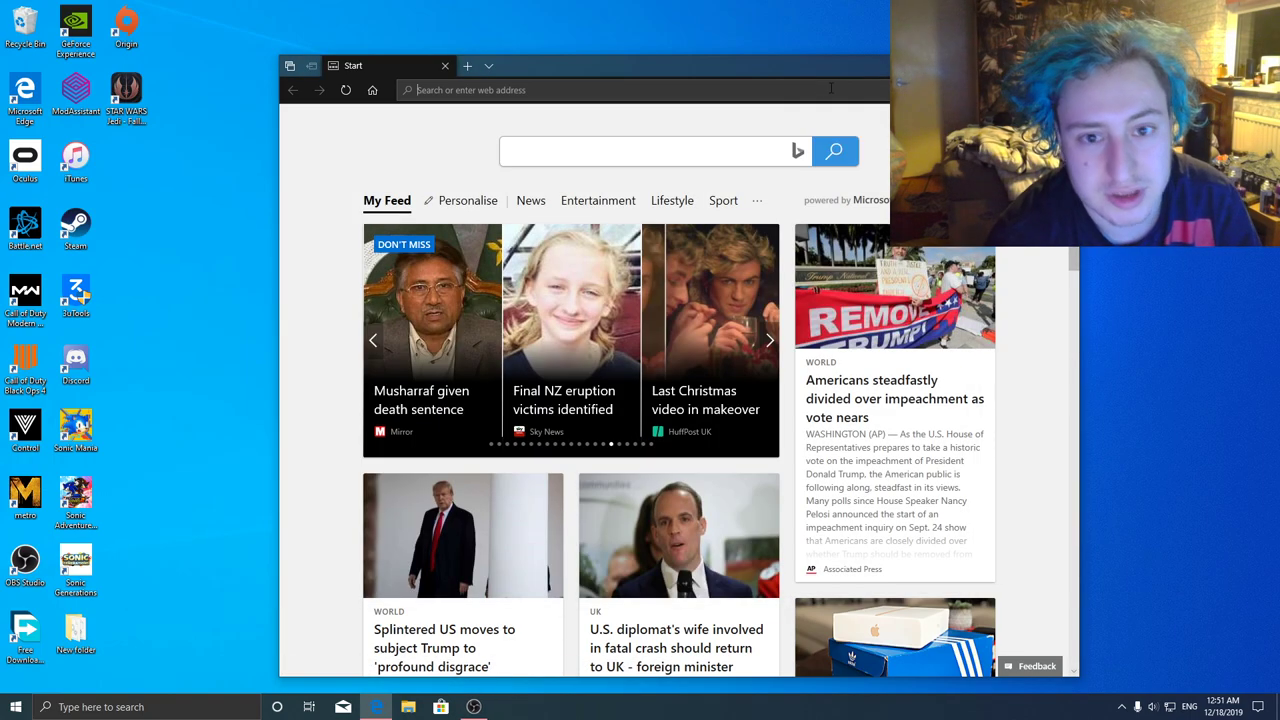
- Open beatsaver.com, sort beatmaps by Latest, and scroll through recent uploads
{"action": "type", "text": "beatsaver.com/"}
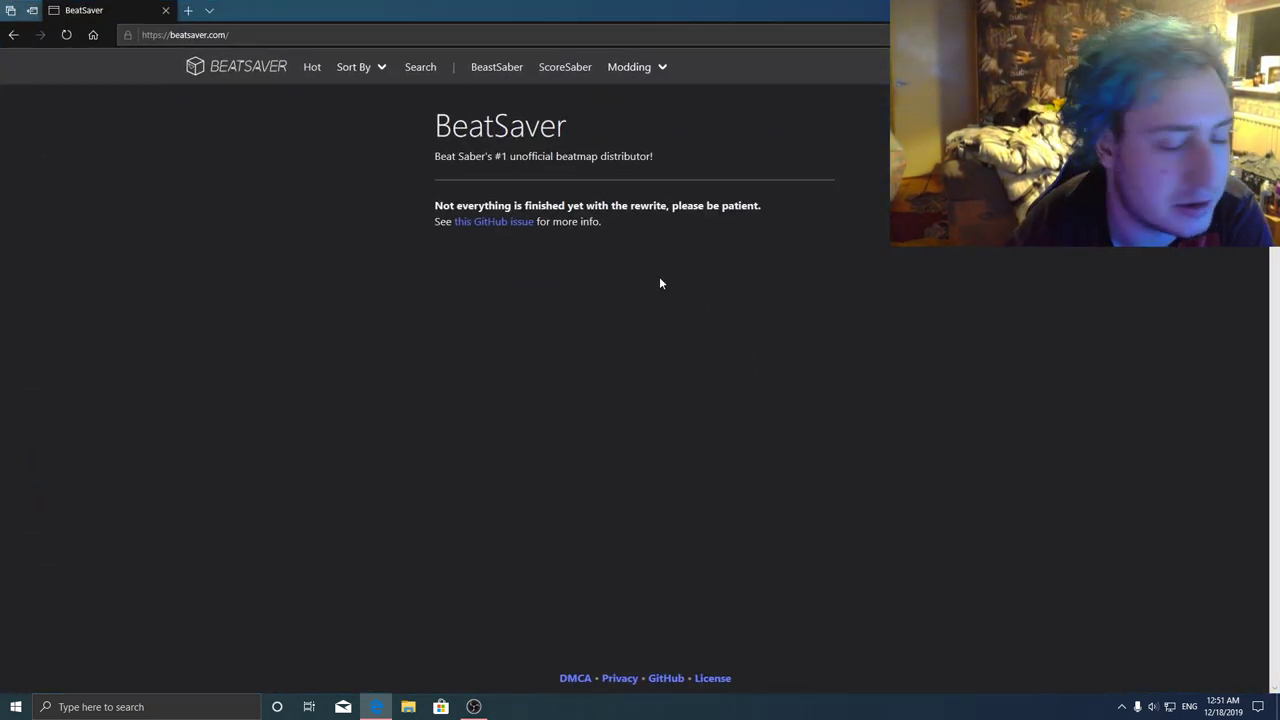
{"action": "left_click", "coordinate": [359, 66]}
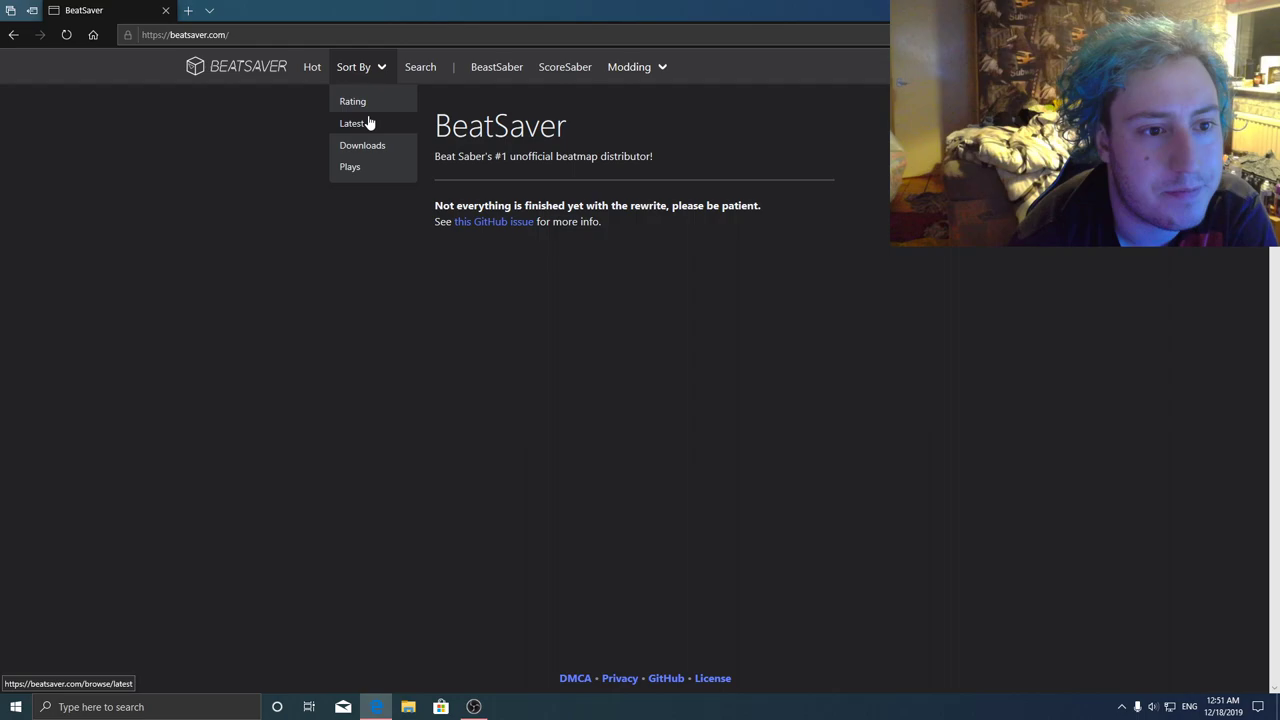
{"action": "left_click", "coordinate": [352, 100]}
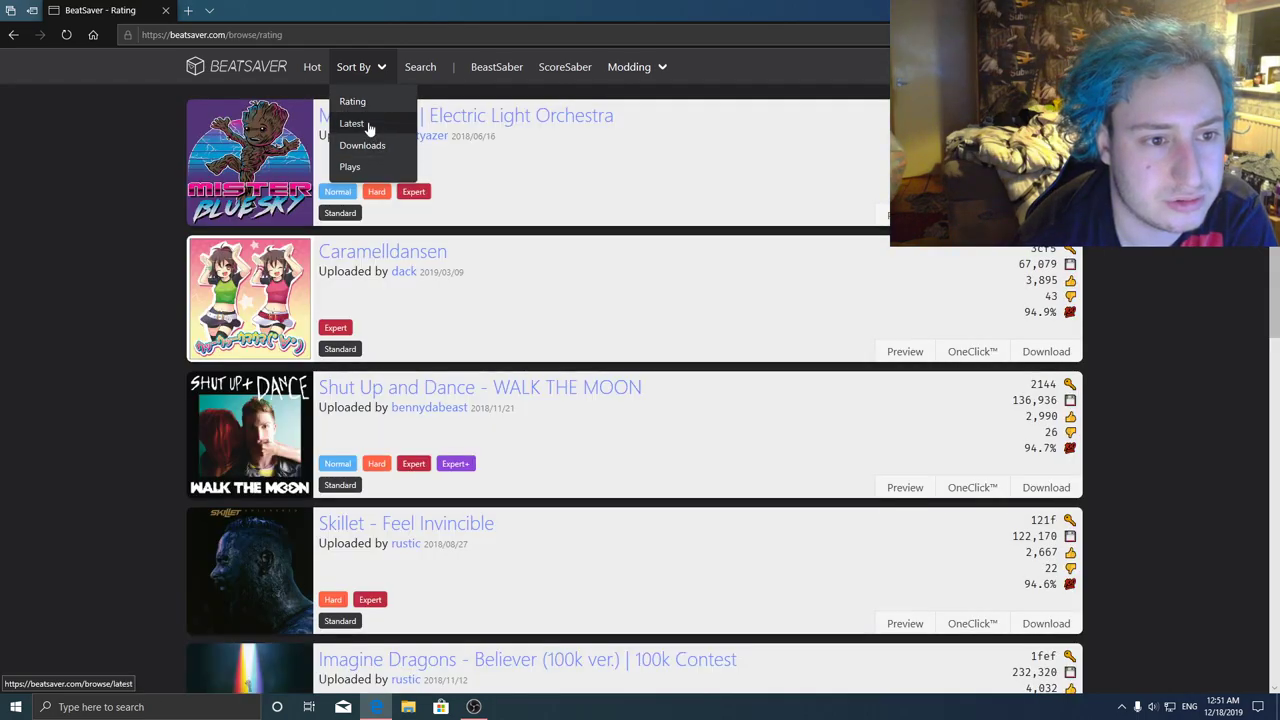
{"action": "left_click", "coordinate": [351, 122]}
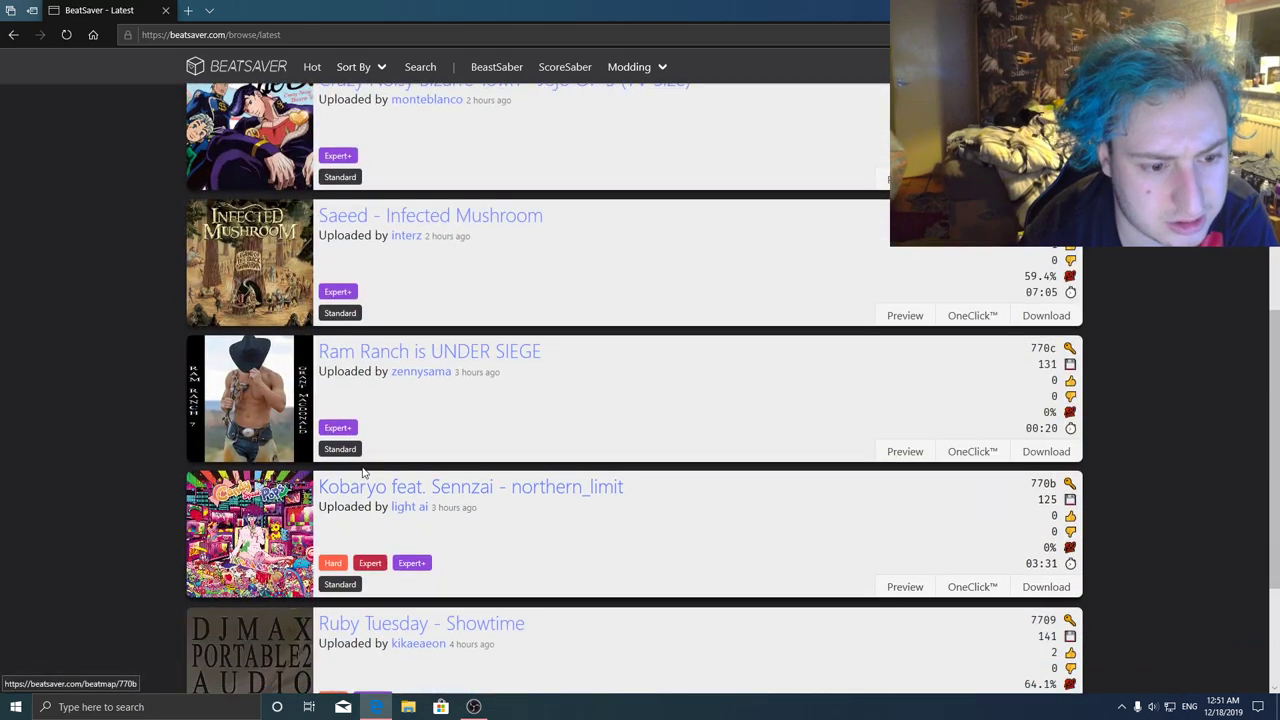
{"action": "scroll", "scroll_direction": "down", "scroll_amount": 3}
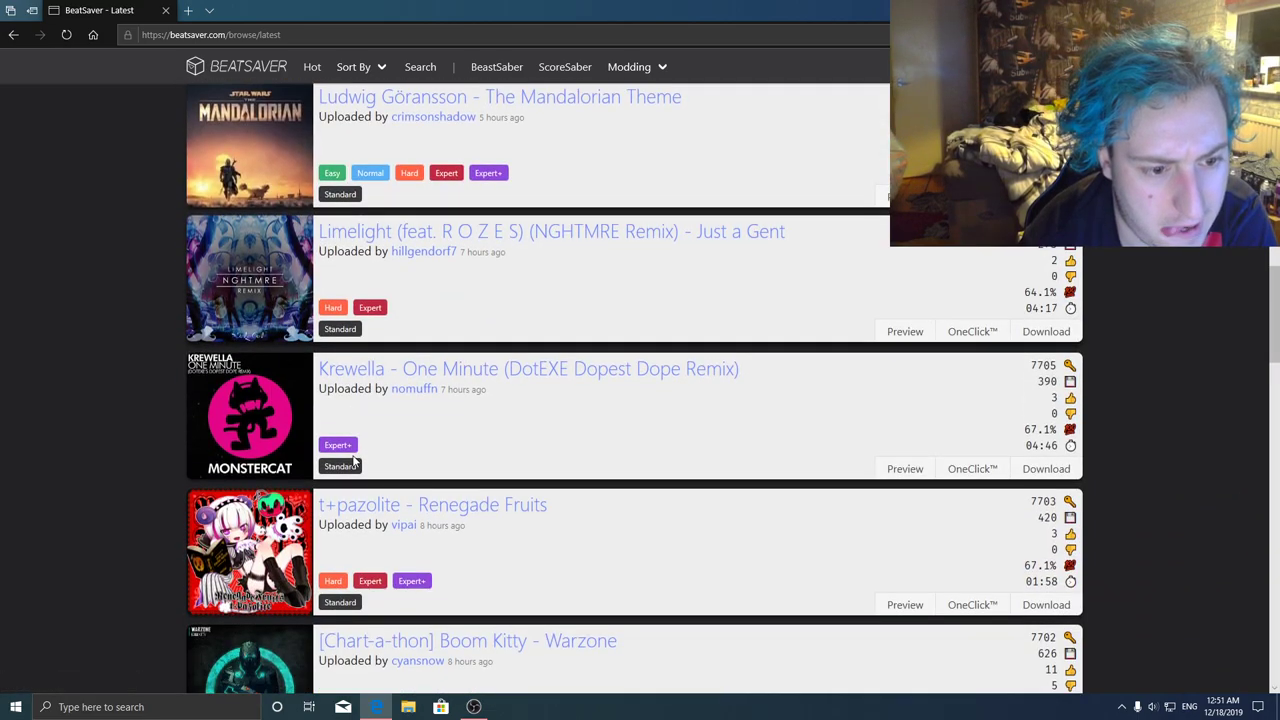
{"action": "scroll", "scroll_direction": "down", "scroll_amount": 3}
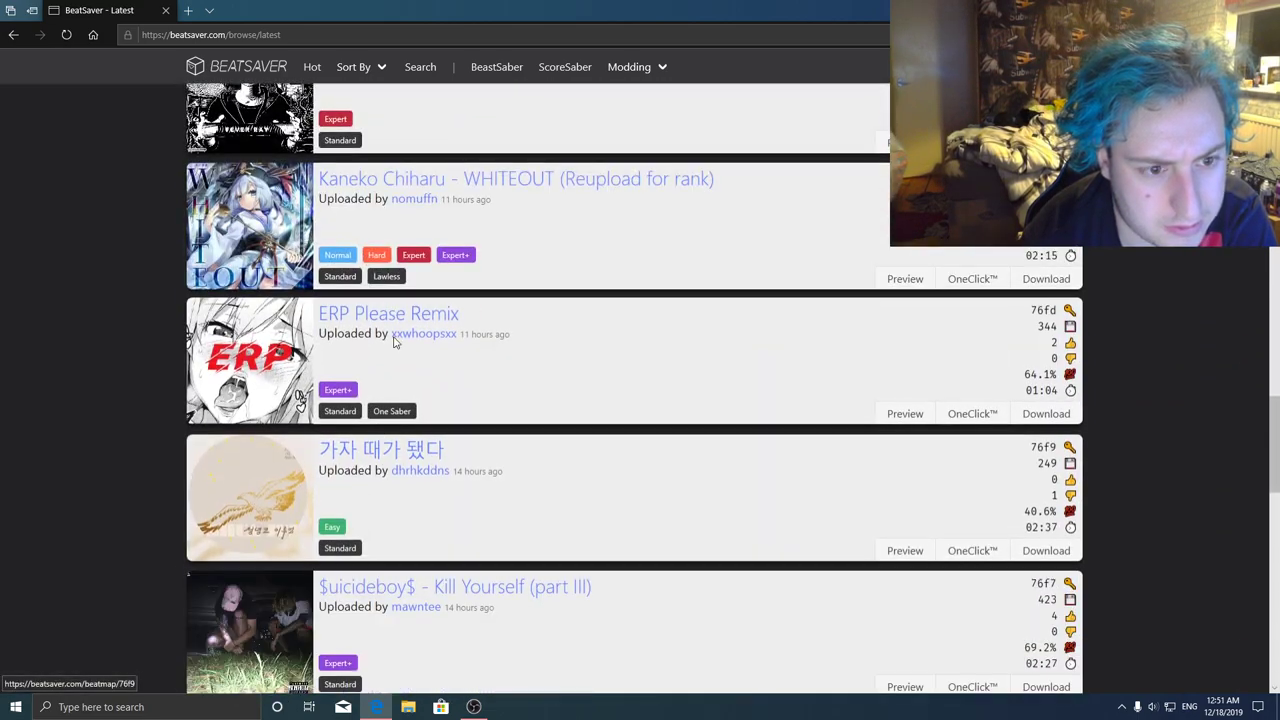
{"action": "scroll", "scroll_direction": "down", "scroll_amount": 3}
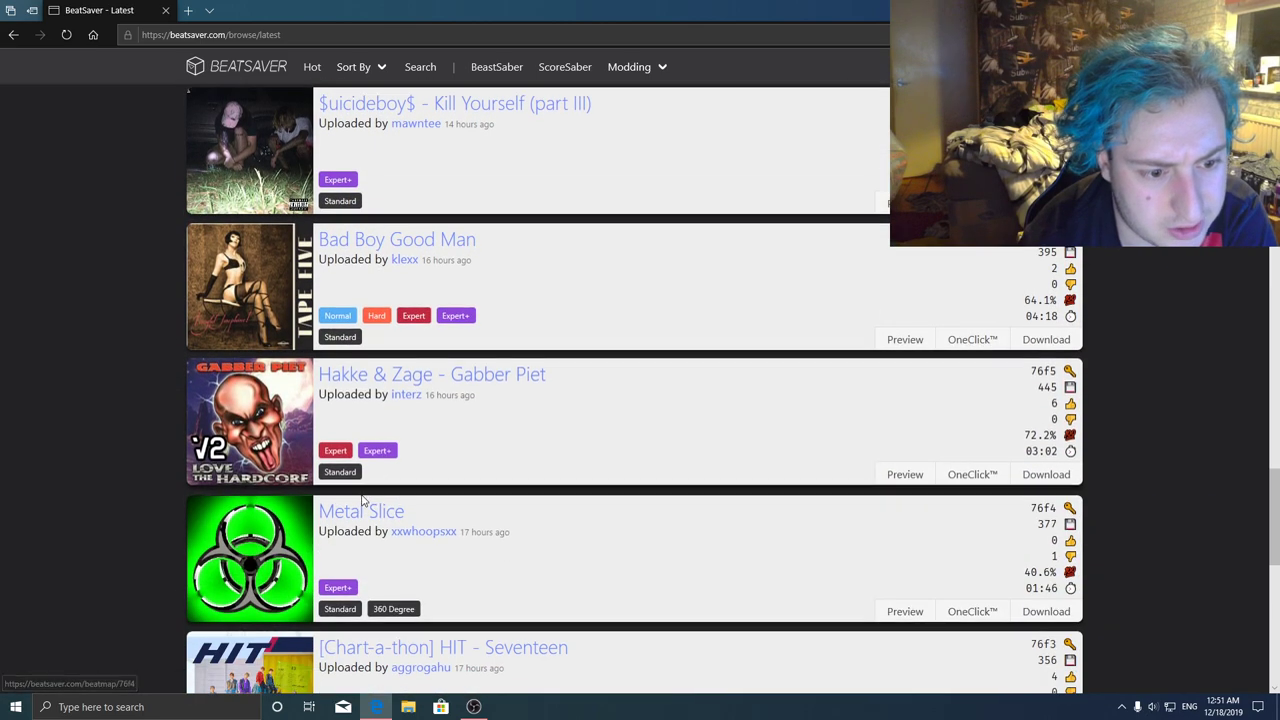
{"action": "scroll", "scroll_direction": "down", "scroll_amount": 3}
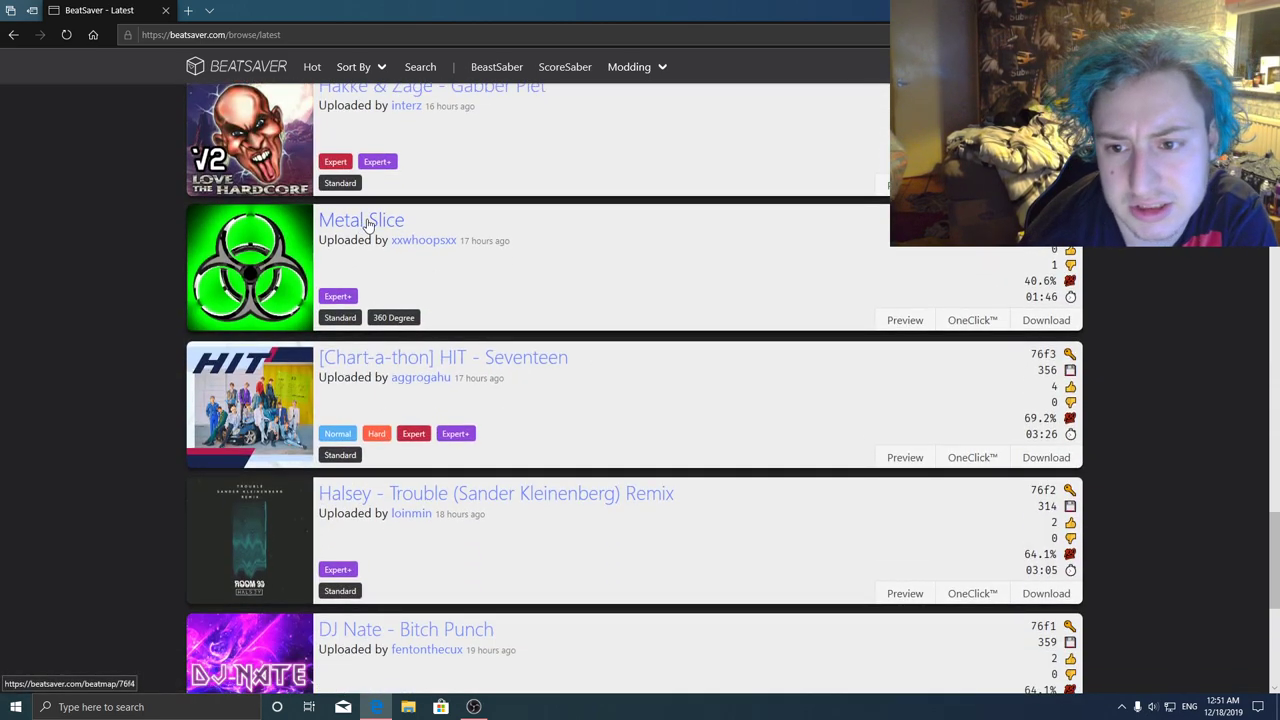
- OneClick install the Metal Slice map, allowing Edge to hand off to Mod Assistant
{"action": "left_click", "coordinate": [362, 219]}
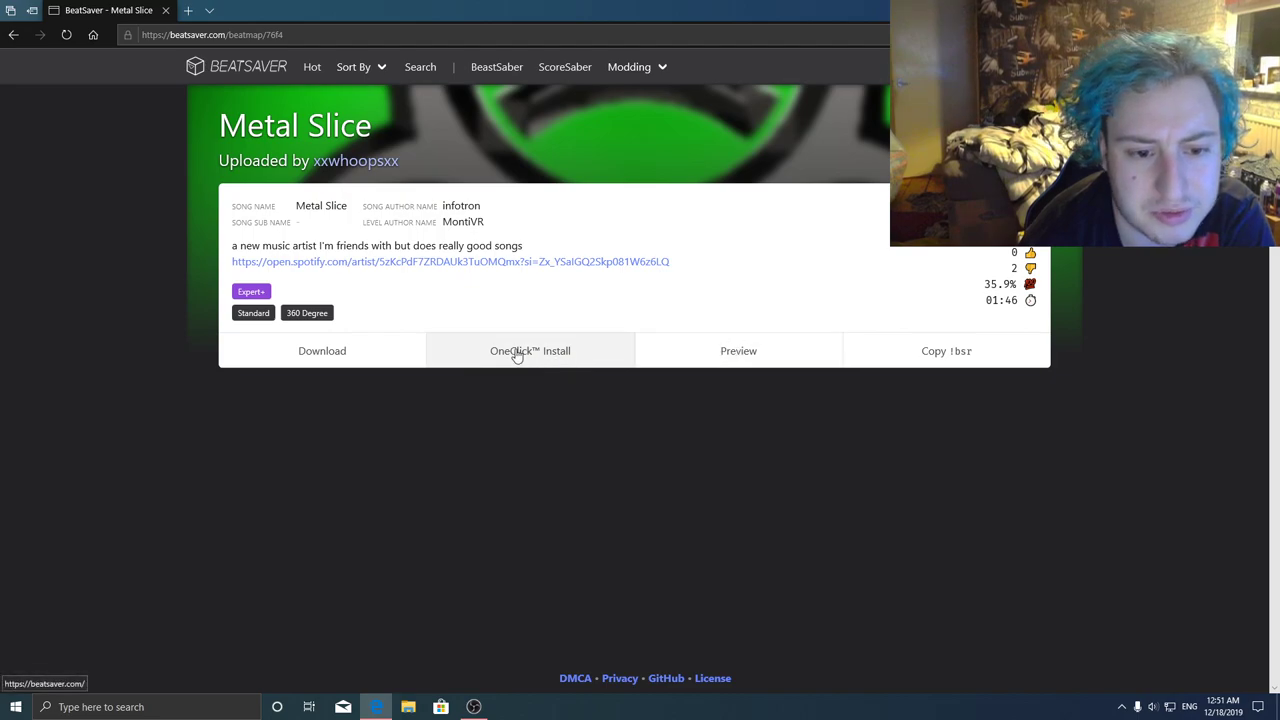
{"action": "left_click", "coordinate": [530, 350]}
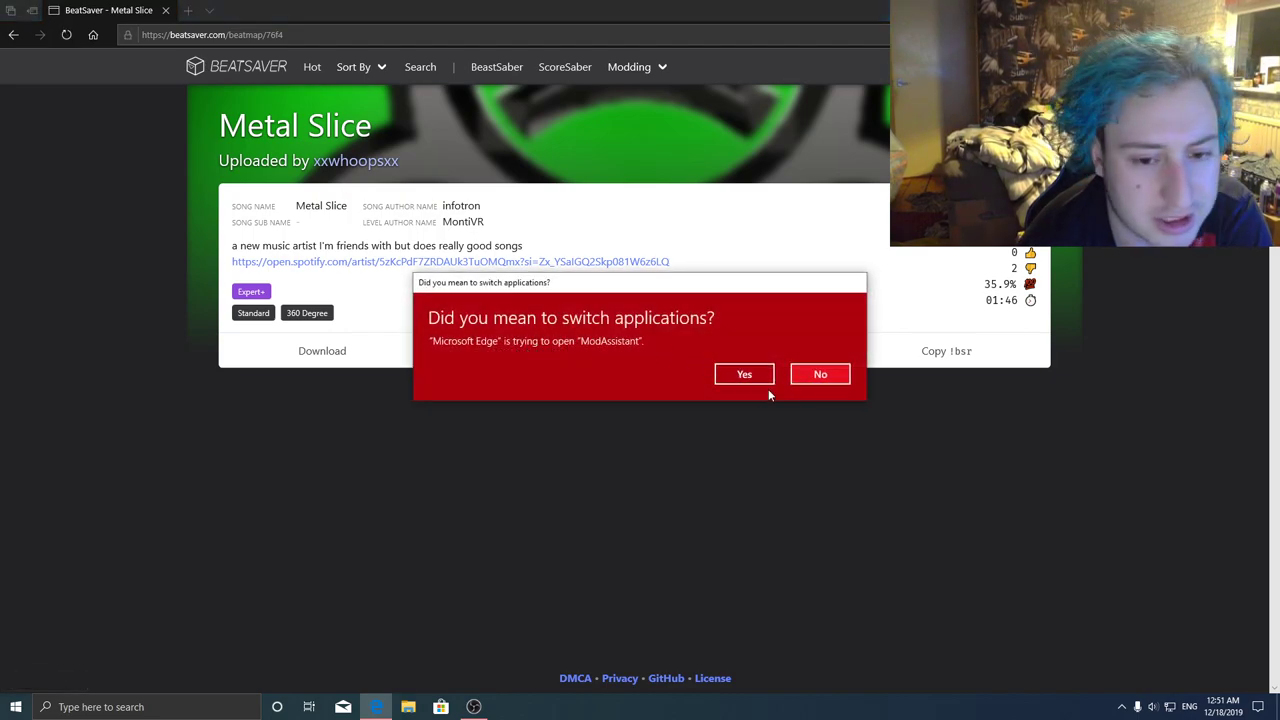
{"action": "left_click", "coordinate": [820, 373]}
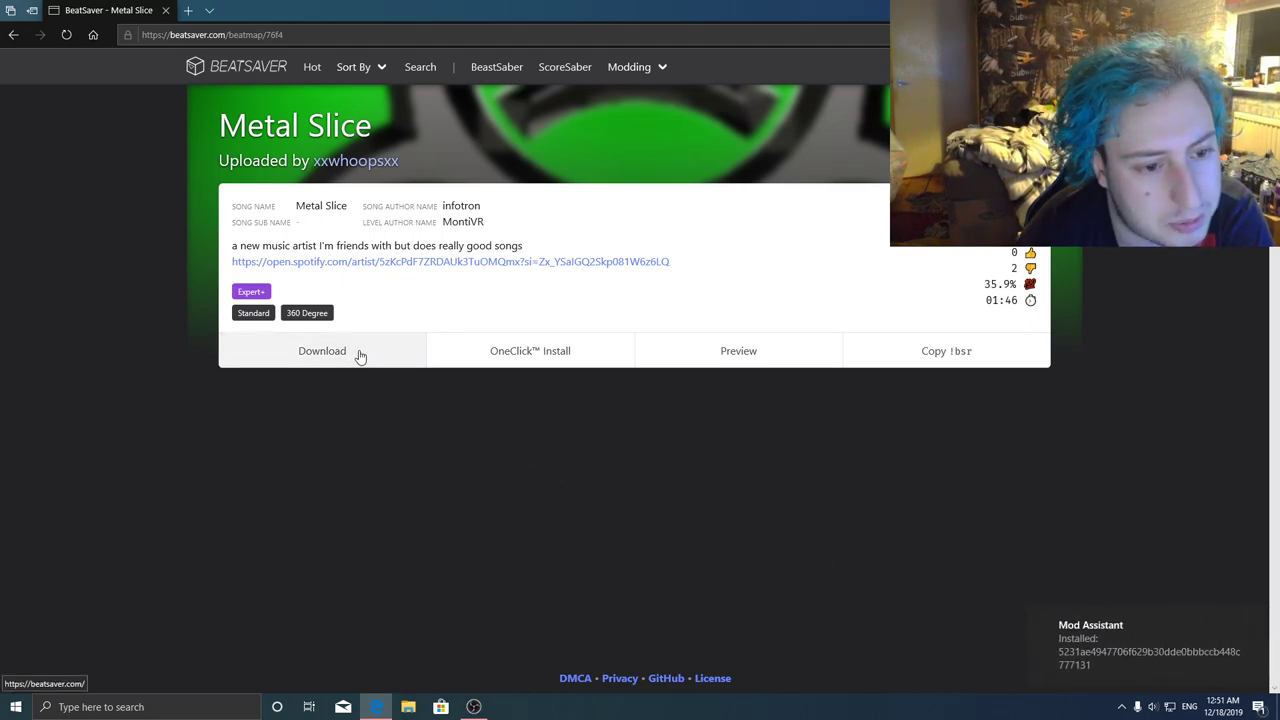
- Download the Metal Slice map zip and open it from the download bar
{"action": "left_click", "coordinate": [322, 350]}
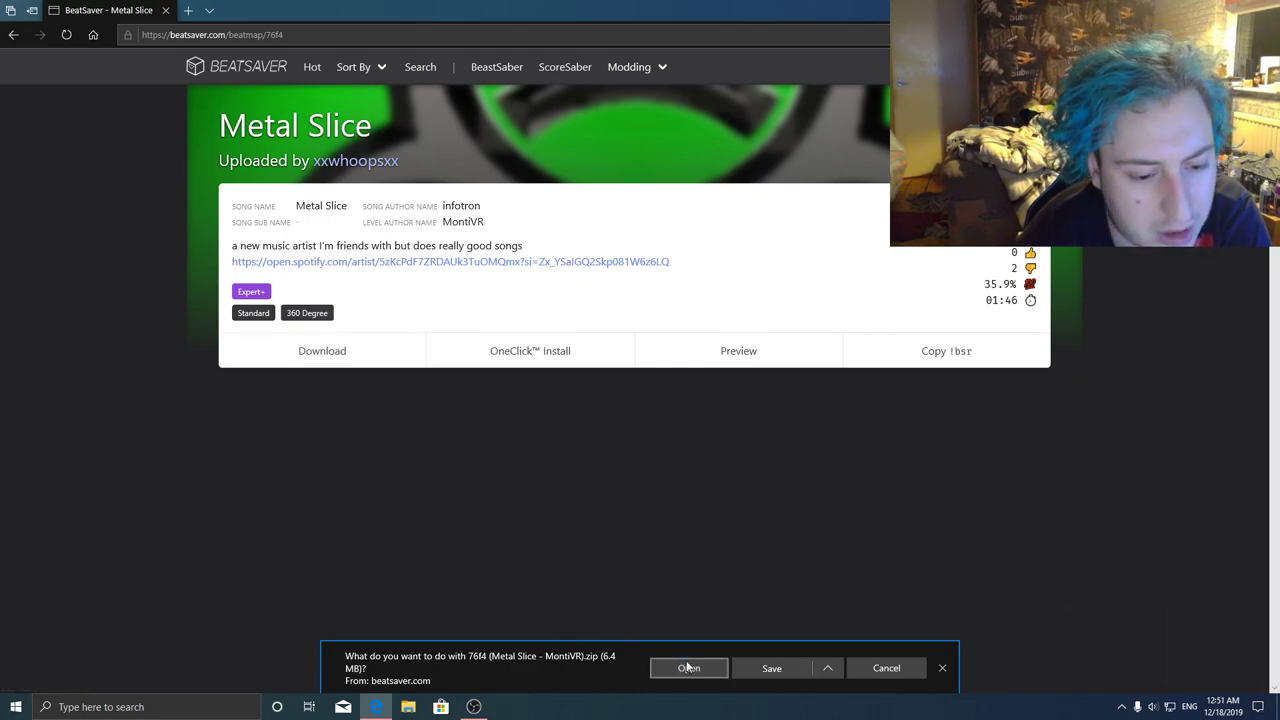
{"action": "left_click", "coordinate": [688, 668]}
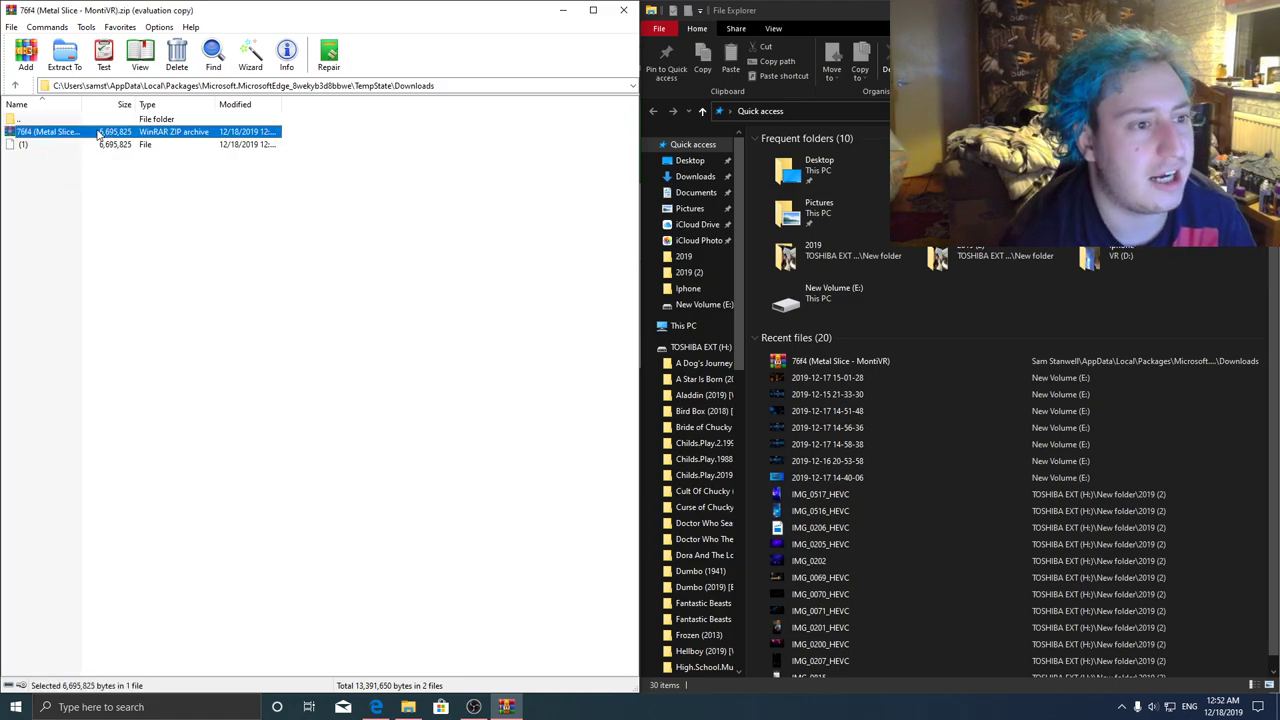
- Browse to D:\Software\hyperbolic-magnetism-beat-saber\Beat Saber_Data\CustomLevels and add a new folder
{"action": "double_click", "coordinate": [55, 131]}
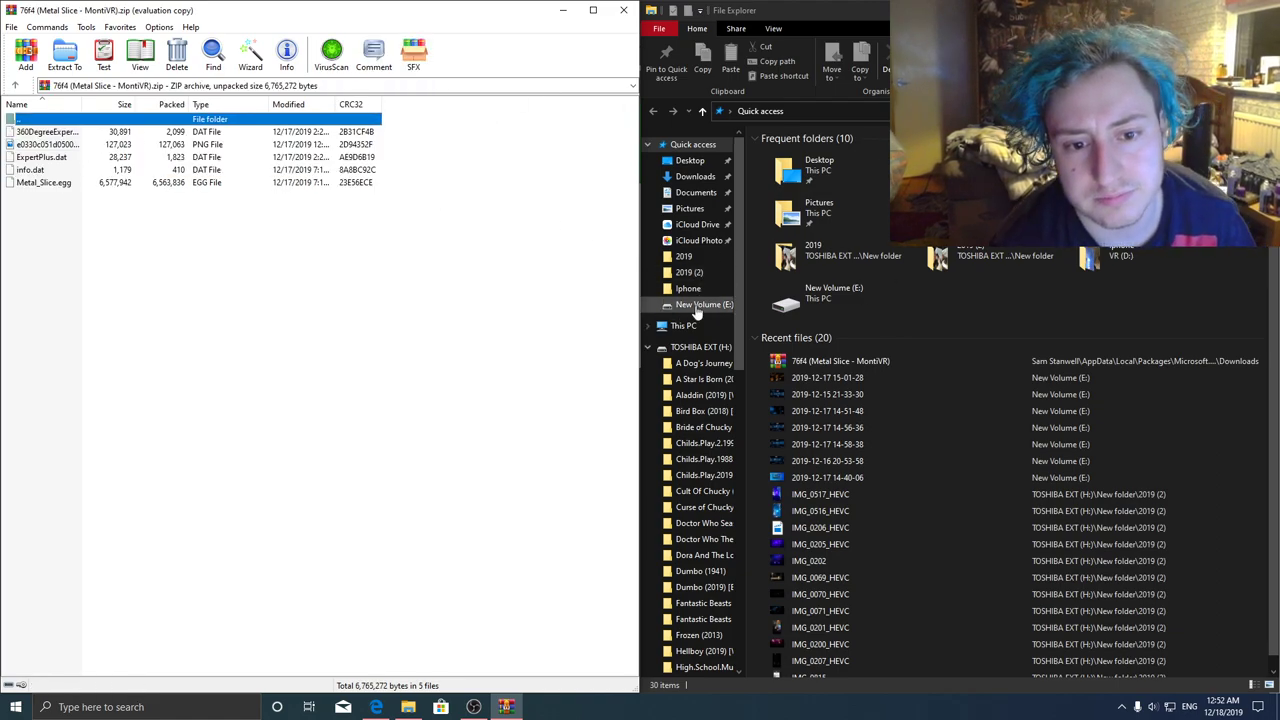
{"action": "left_click", "coordinate": [683, 325]}
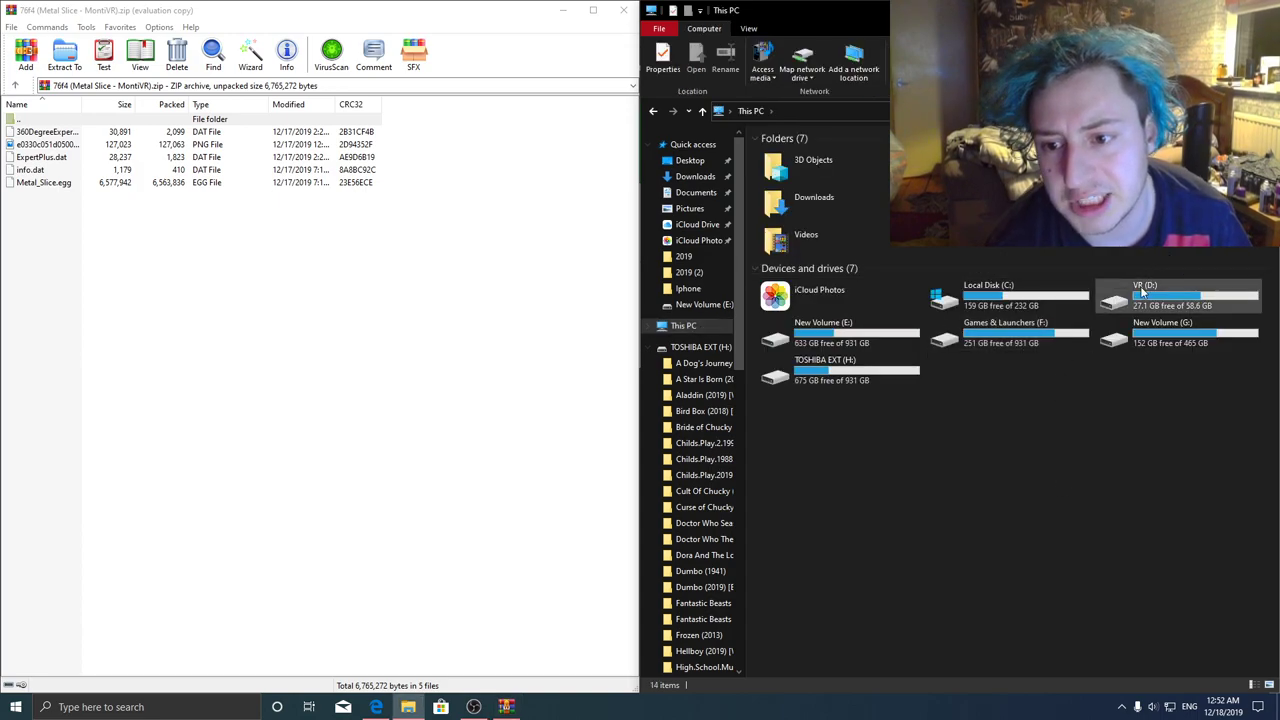
{"action": "double_click", "coordinate": [1145, 295]}
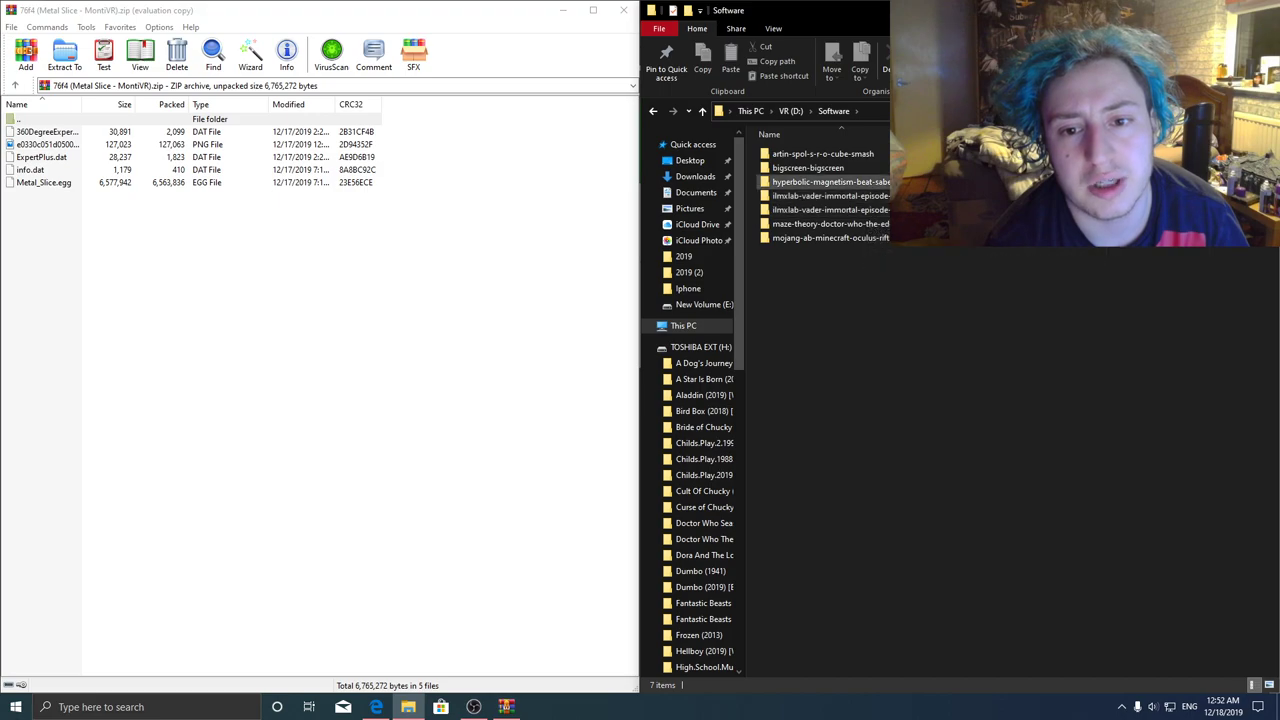
{"action": "double_click", "coordinate": [810, 182]}
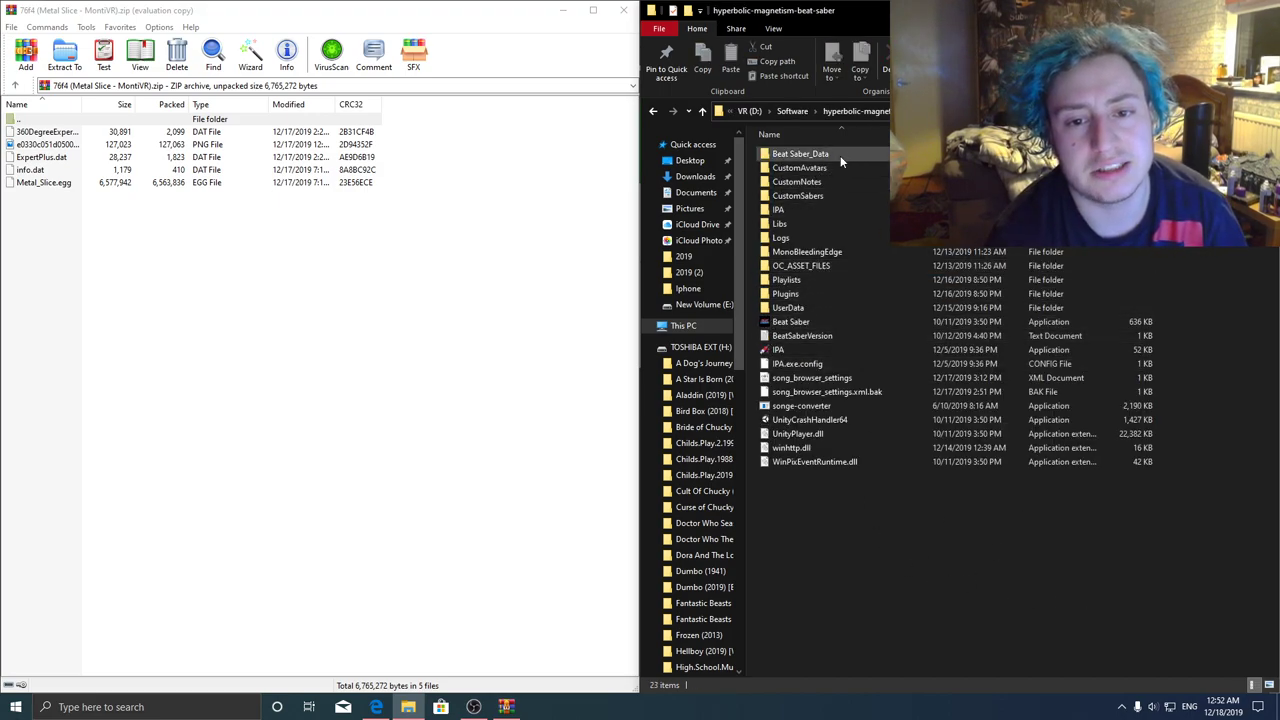
{"action": "double_click", "coordinate": [800, 153]}
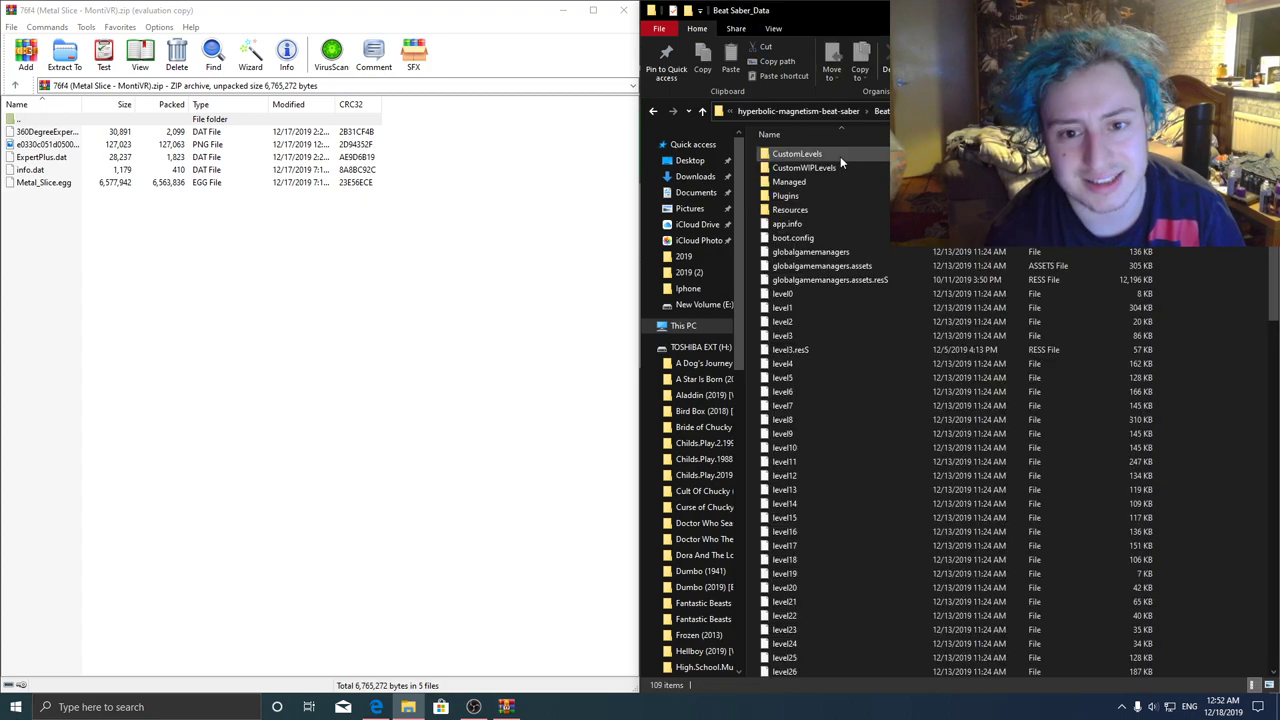
{"action": "double_click", "coordinate": [797, 153]}
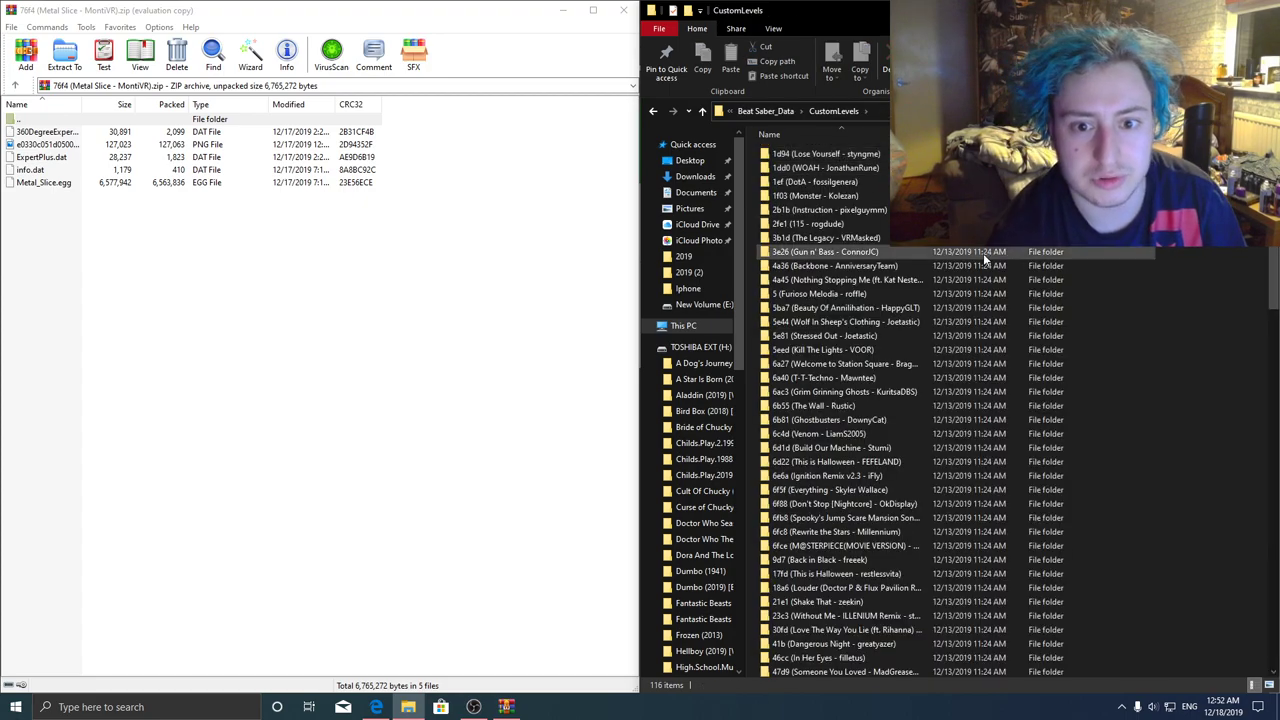
{"action": "right_click", "coordinate": [985, 260]}
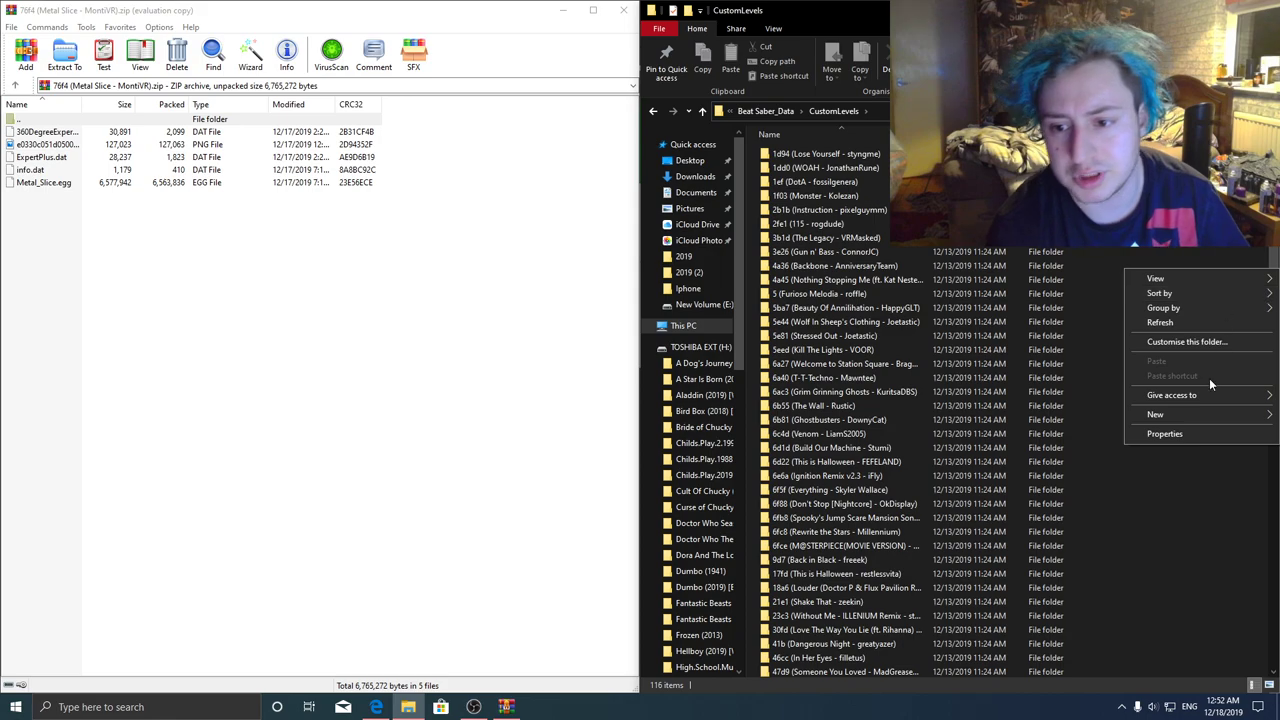
{"action": "left_click", "coordinate": [1151, 415]}
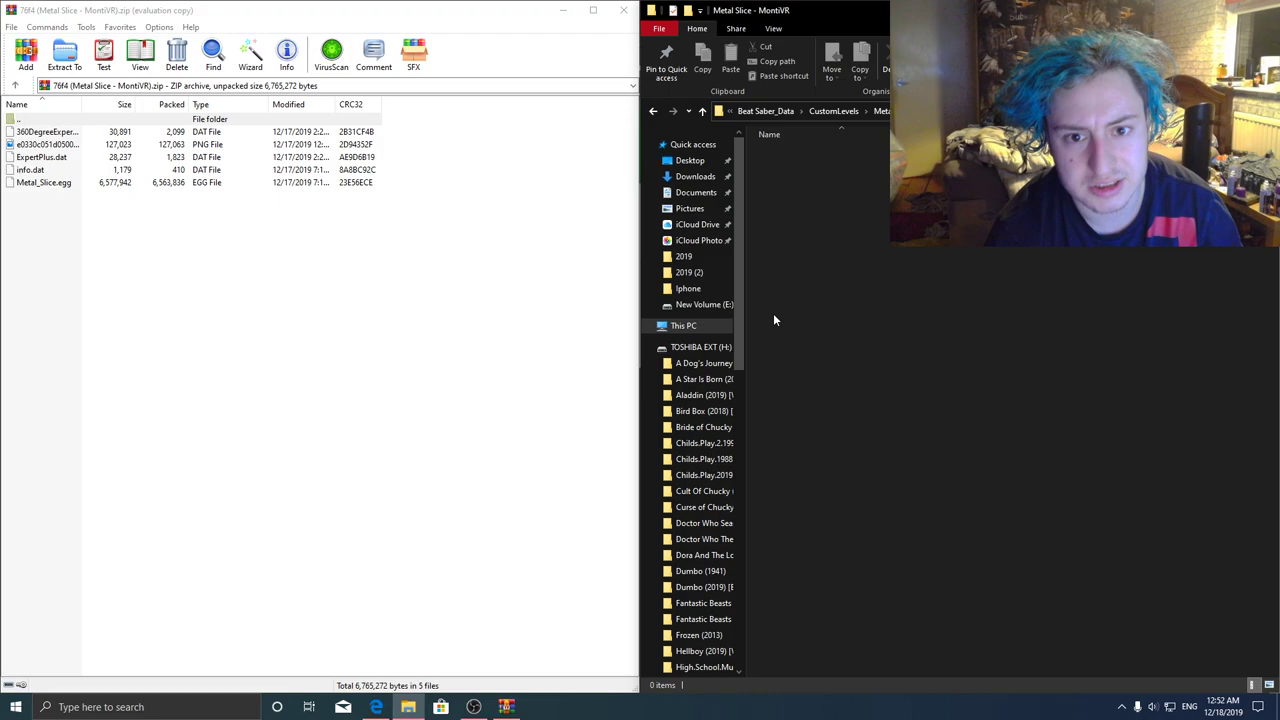
- Select the archive's song files and reopen Beat Saber_Data > CustomLevels in File Explorer
{"action": "left_click", "coordinate": [65, 50]}
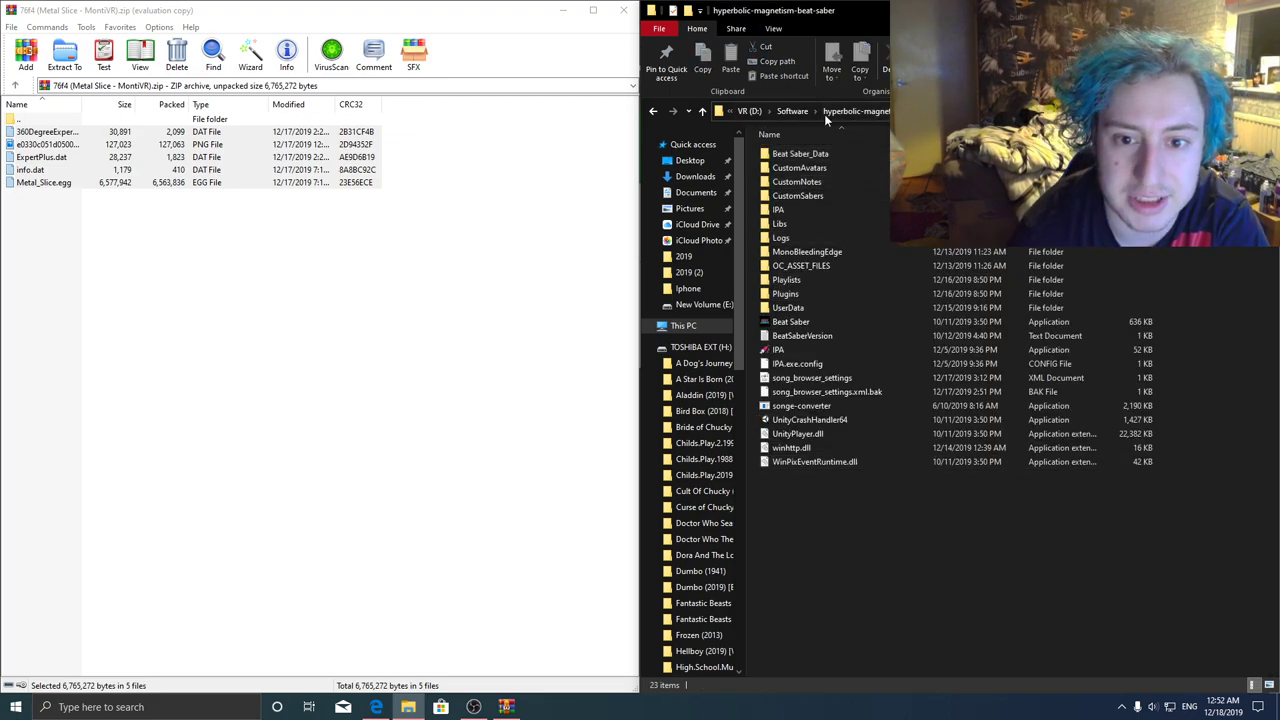
{"action": "mouse_move", "coordinate": [800, 153]}
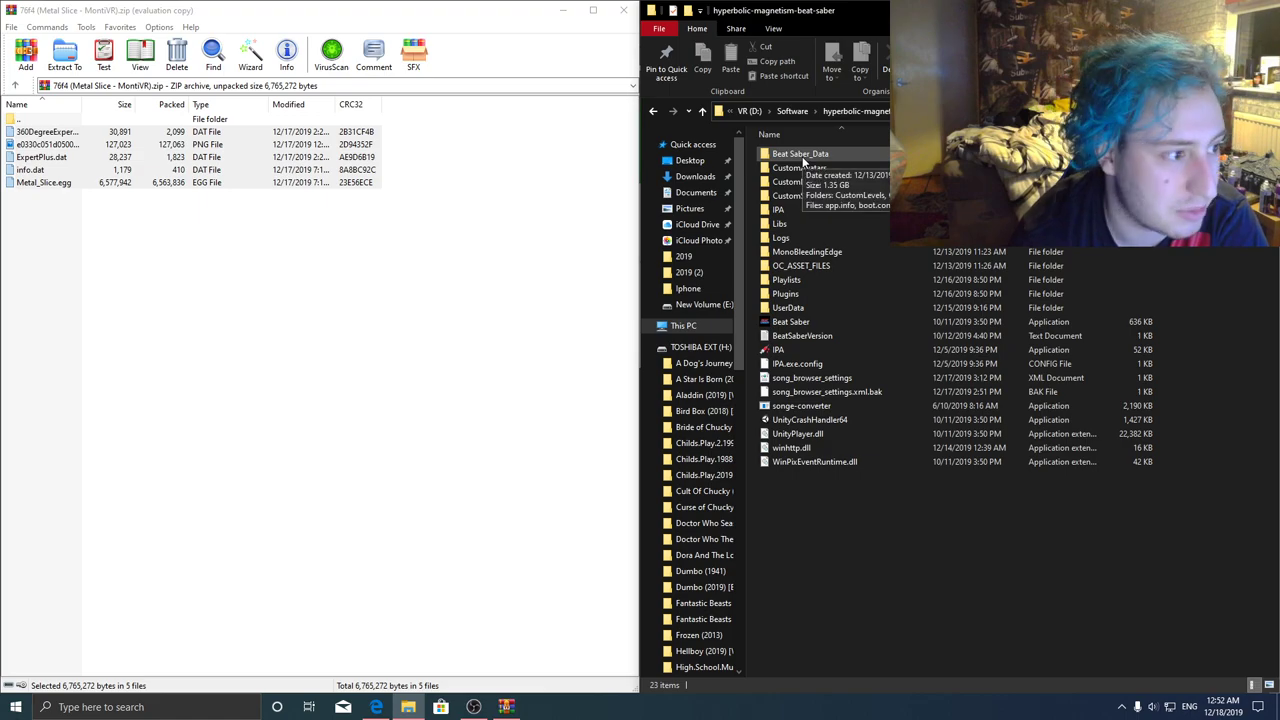
{"action": "double_click", "coordinate": [800, 153]}
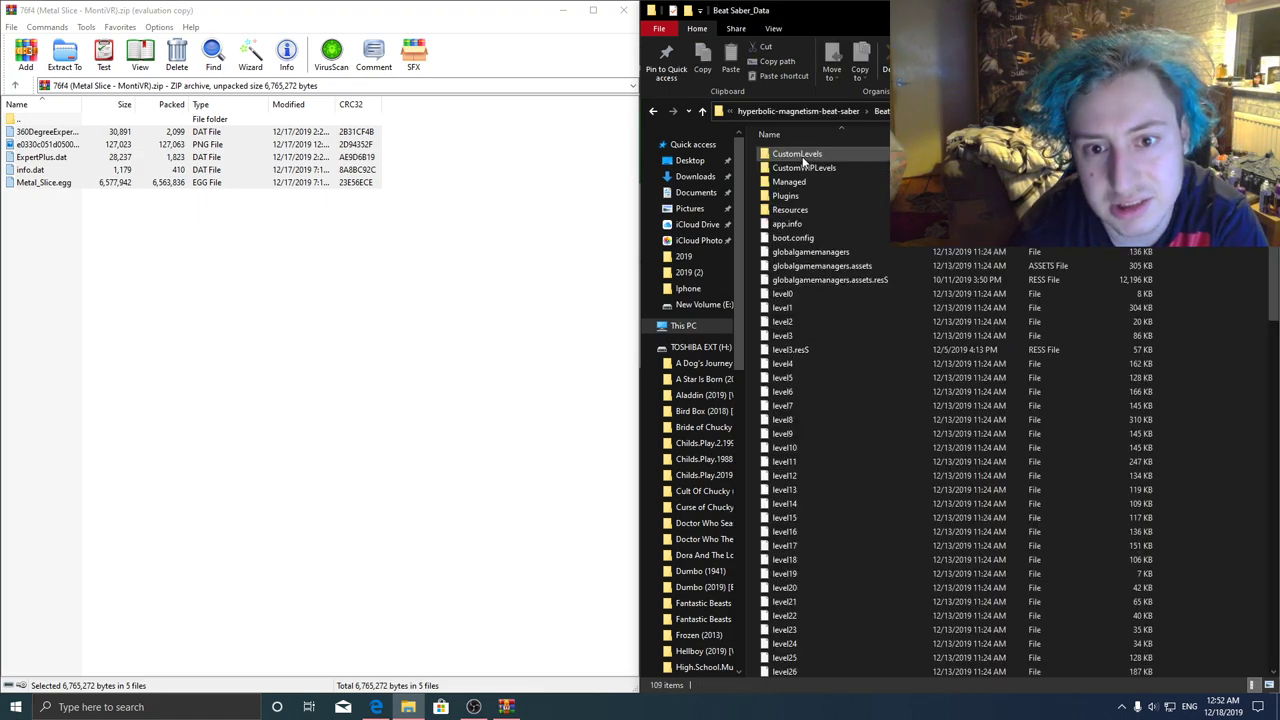
{"action": "double_click", "coordinate": [797, 153]}
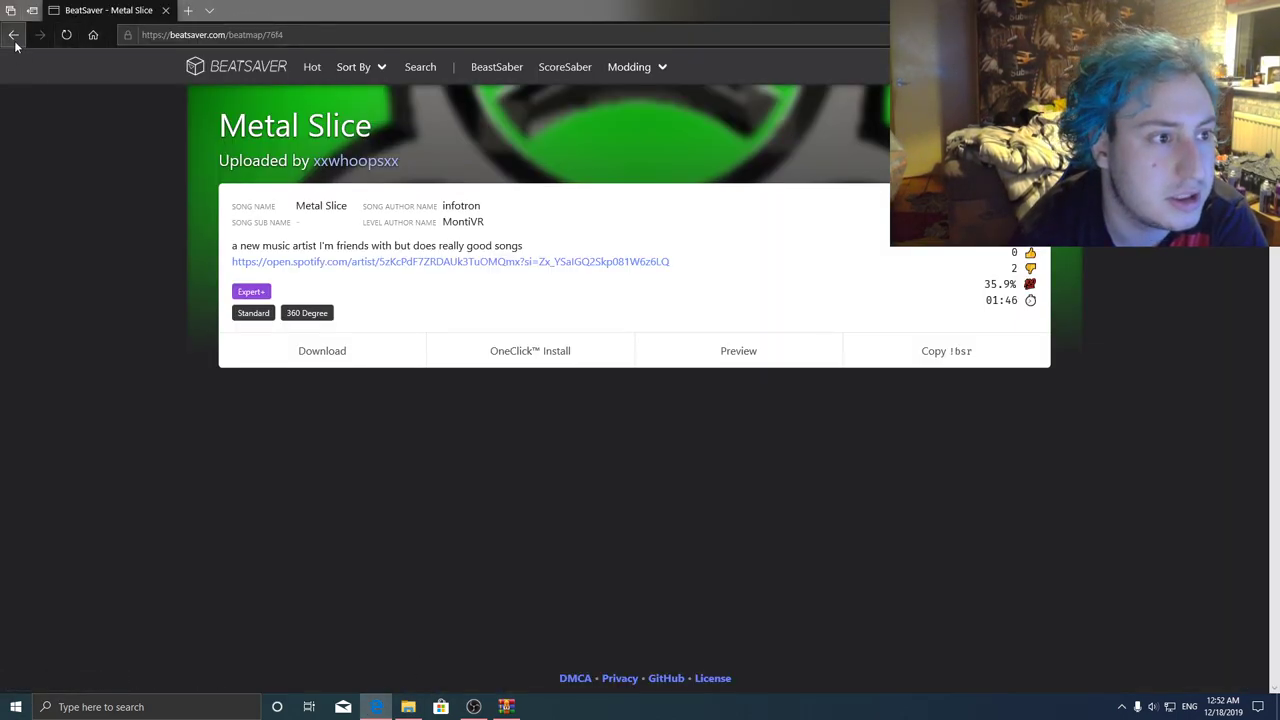
- Go back to BeatSaver's Latest list and scroll further down
{"action": "left_click", "coordinate": [13, 36]}
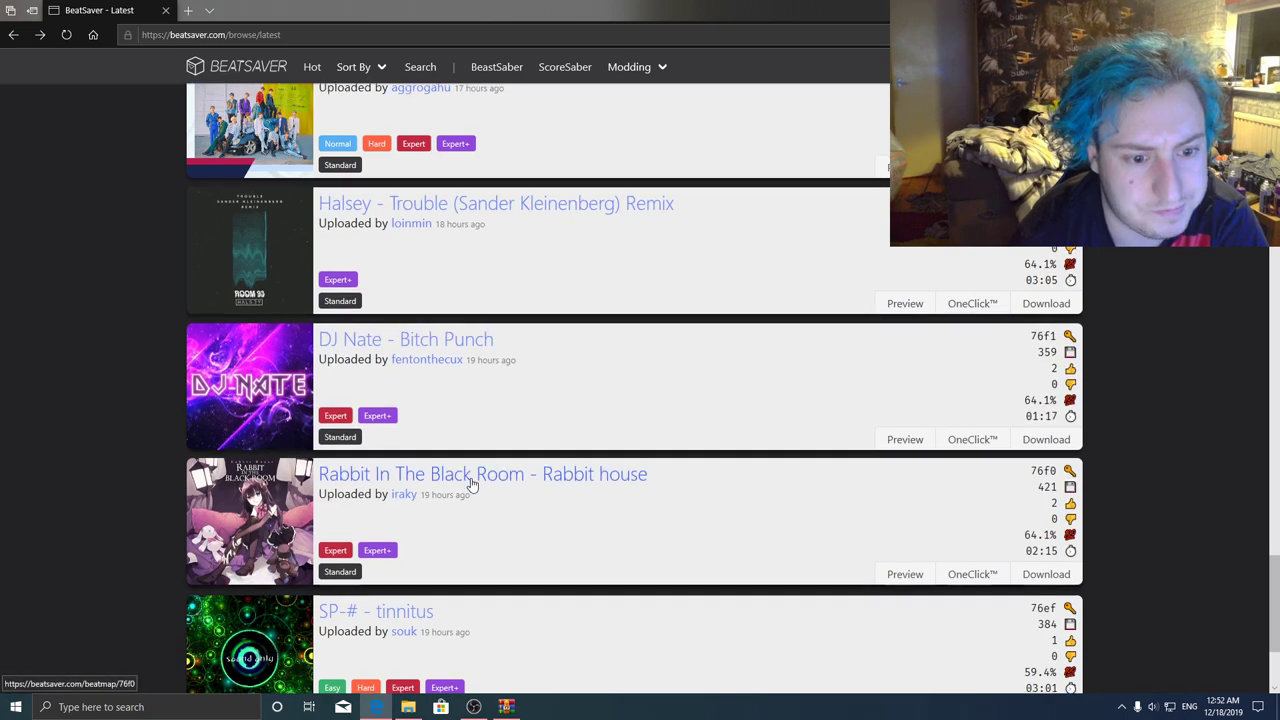
{"action": "scroll", "scroll_direction": "down", "scroll_amount": 3}
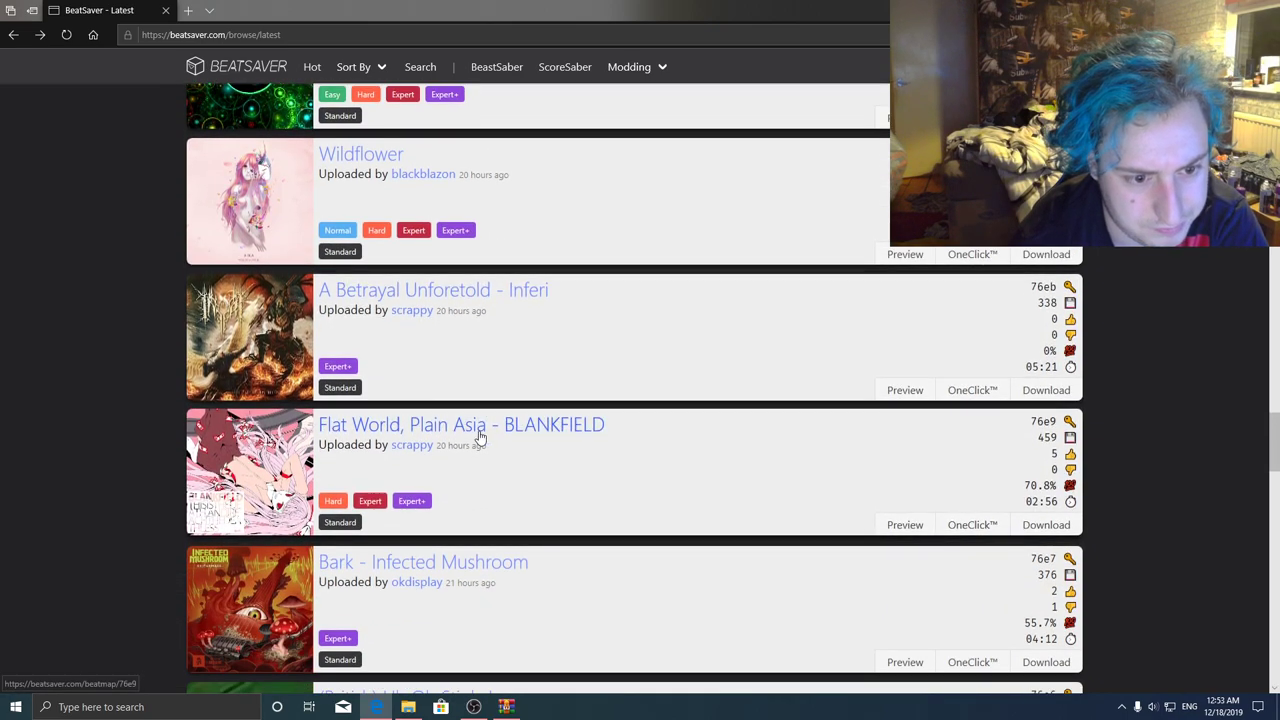
{"action": "mouse_move", "coordinate": [671, 474]}
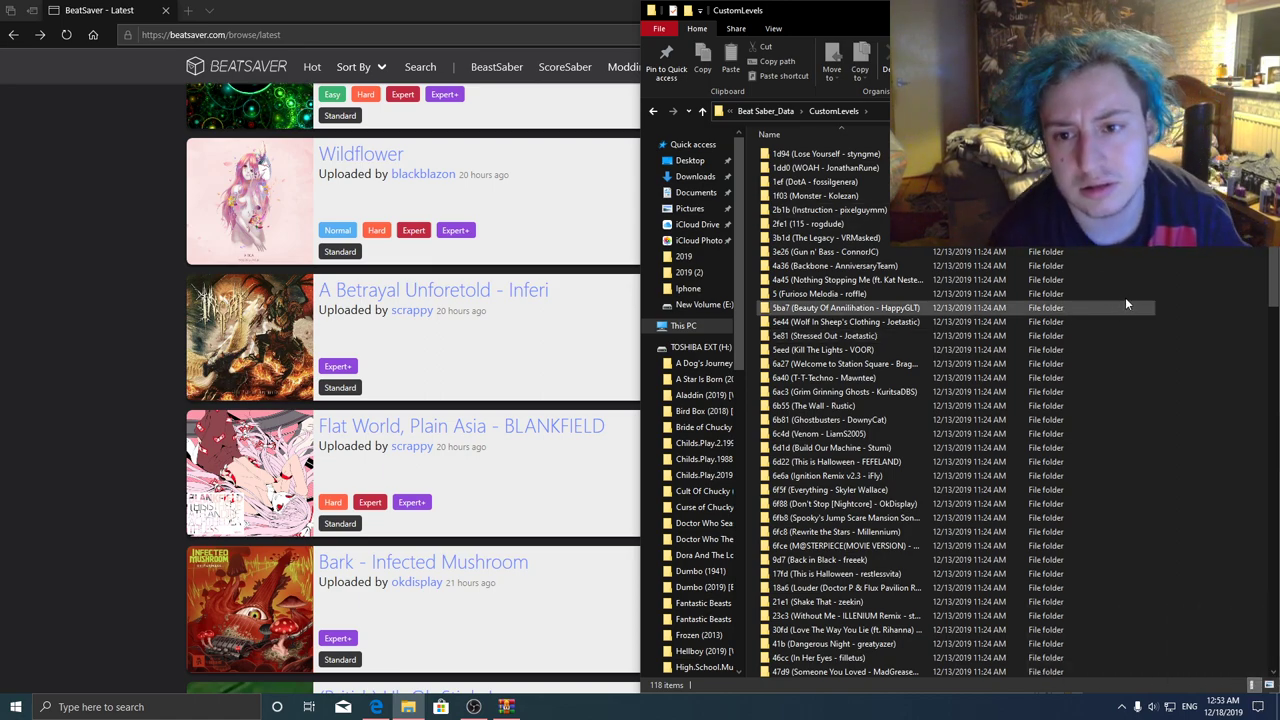
- Type 'Flat' in CustomLevels to jump to the Flat World folder
{"action": "type", "text": "Flat"}
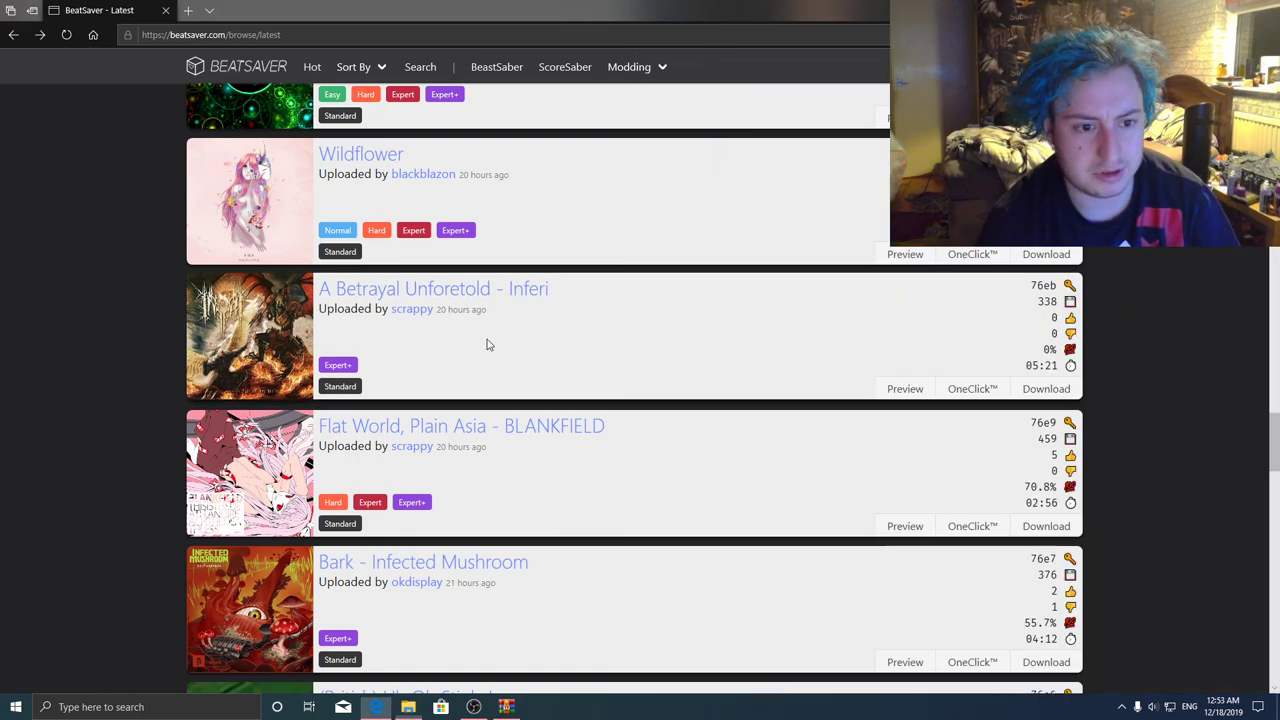
- Scroll the Latest list, open Waluigi Pinball 360°, and download its zip
{"action": "scroll", "scroll_direction": "down", "scroll_amount": 3}
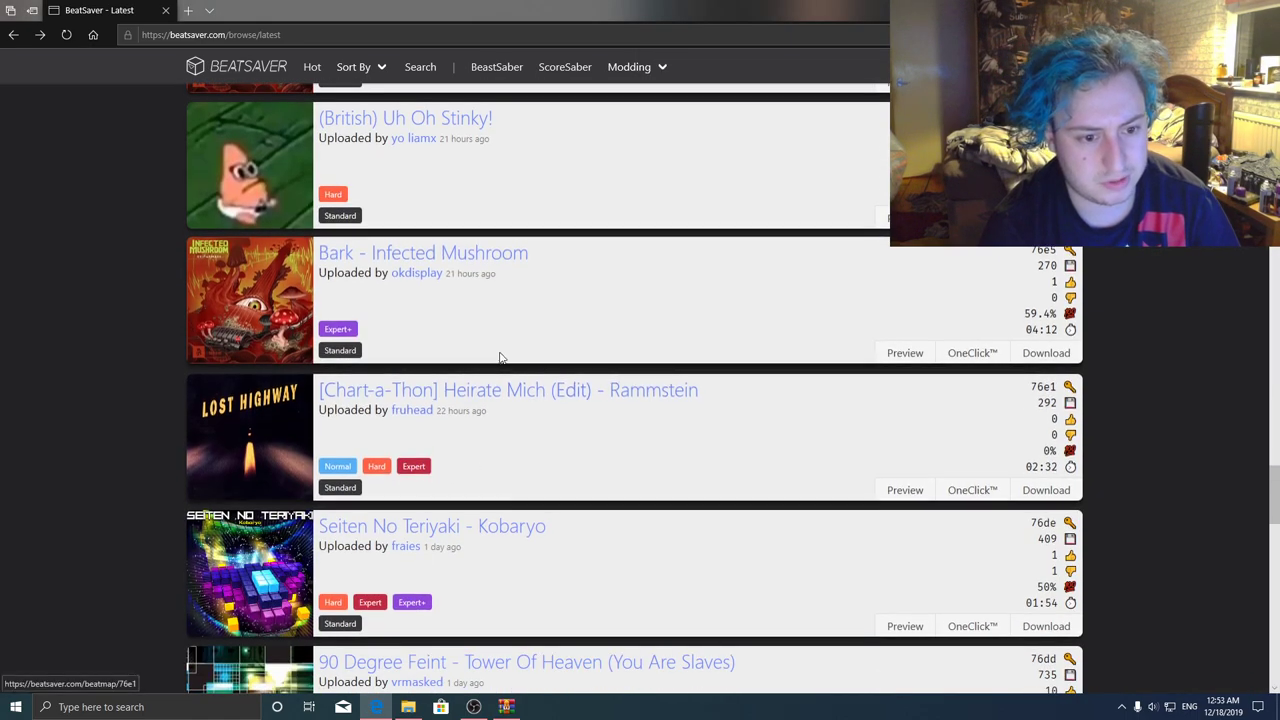
{"action": "scroll", "scroll_direction": "down", "scroll_amount": 3}
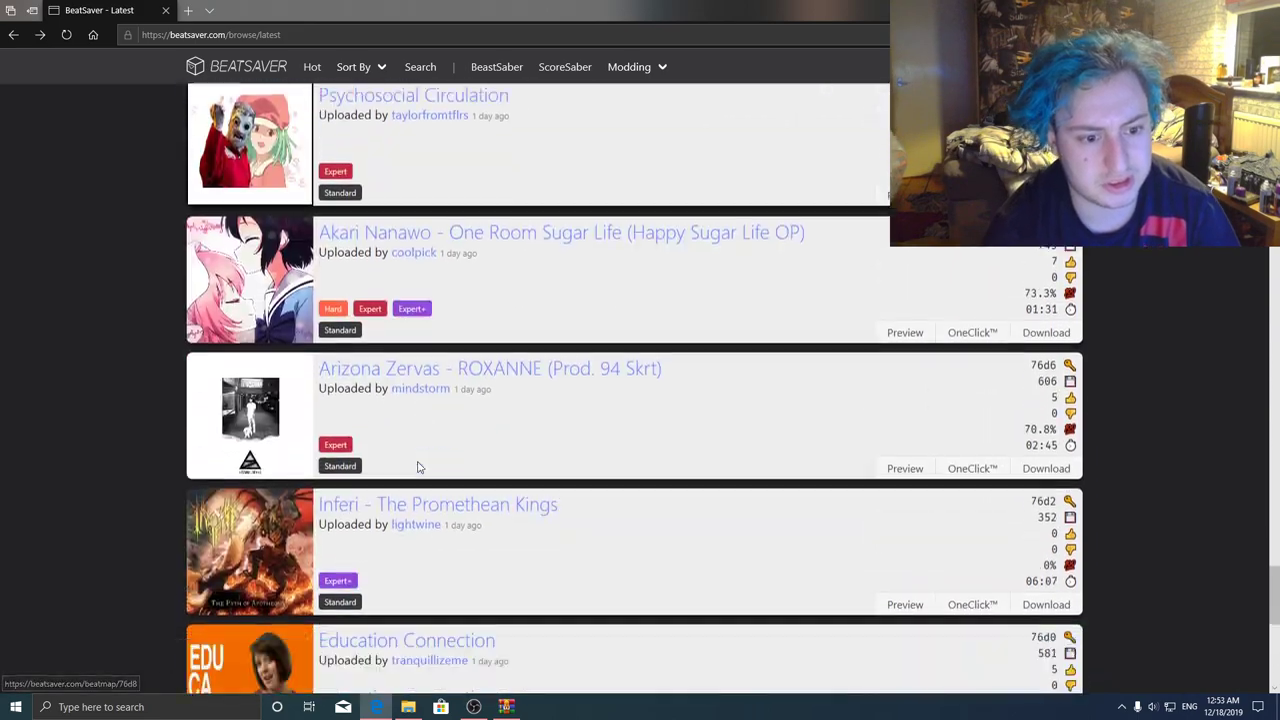
{"action": "scroll", "scroll_direction": "down", "scroll_amount": 3}
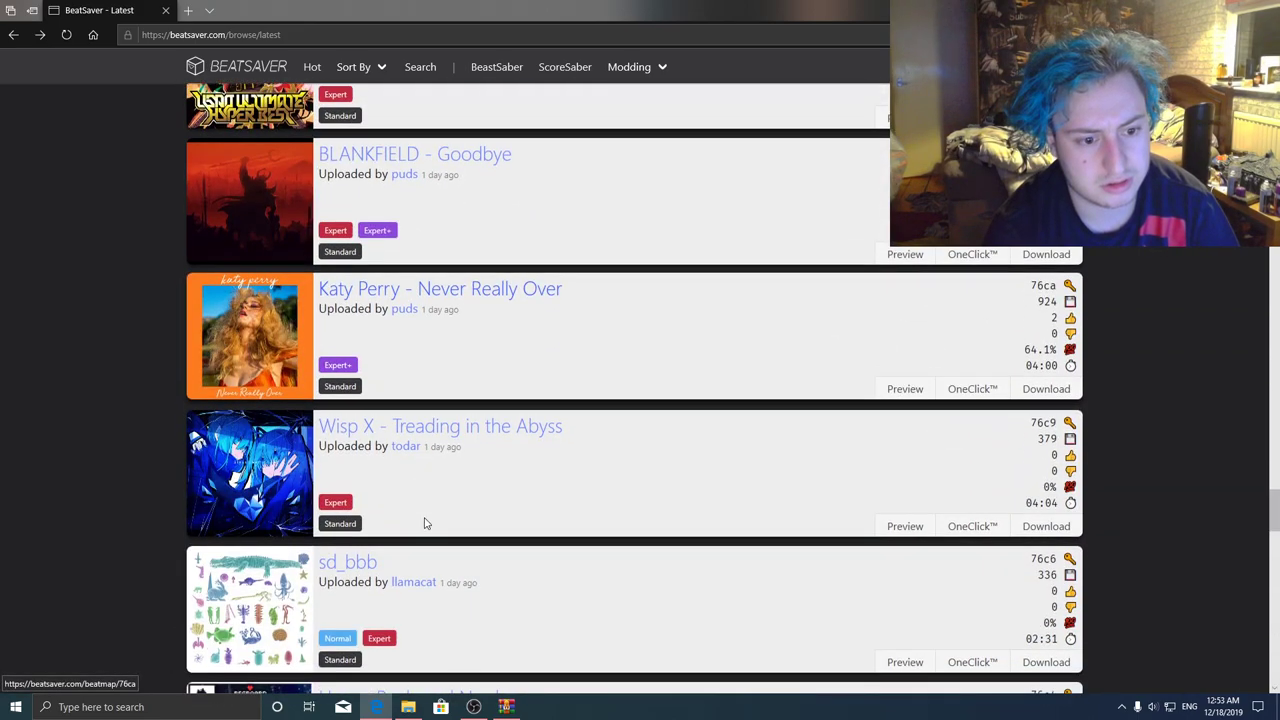
{"action": "scroll", "scroll_direction": "down", "scroll_amount": 3}
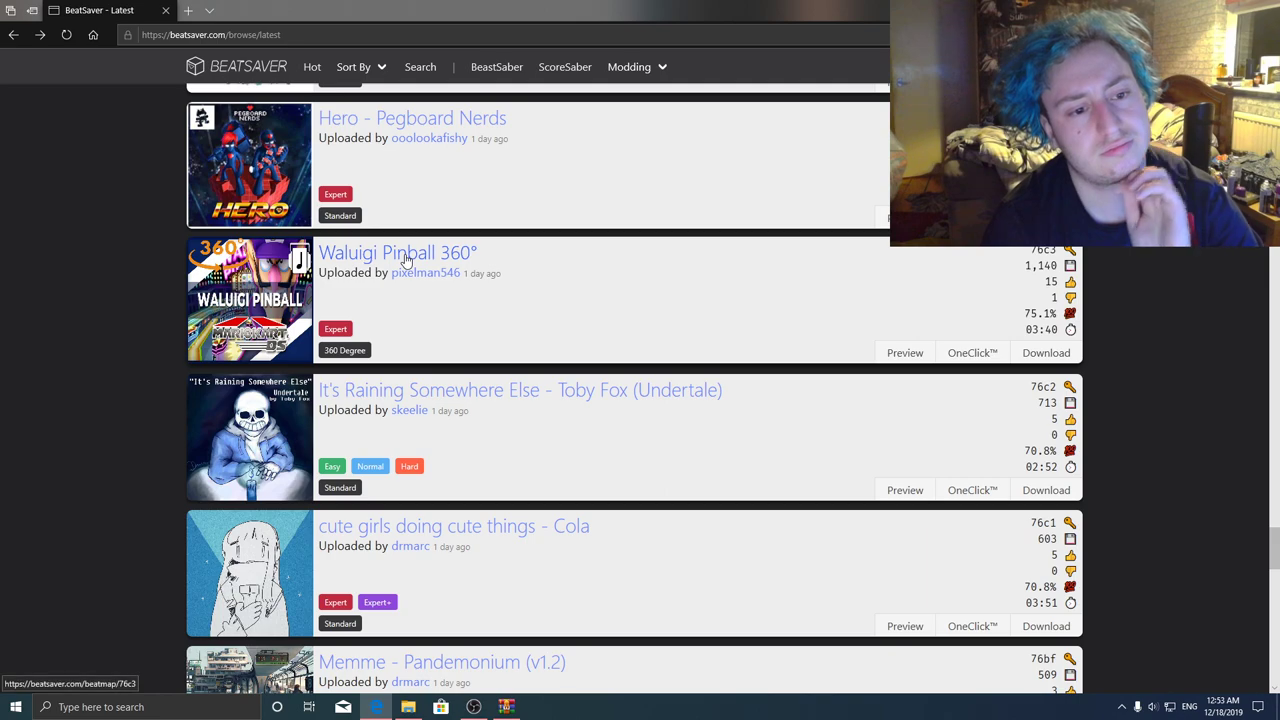
{"action": "left_click", "coordinate": [397, 252]}
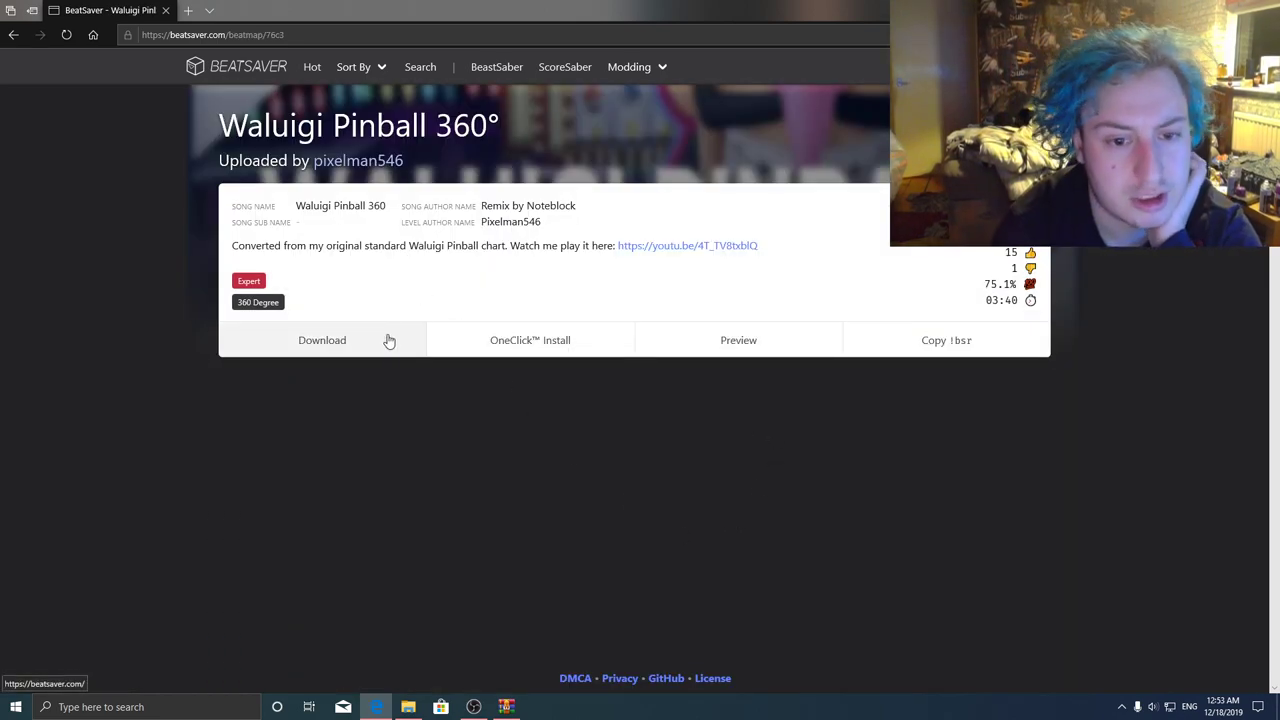
{"action": "left_click", "coordinate": [321, 340]}
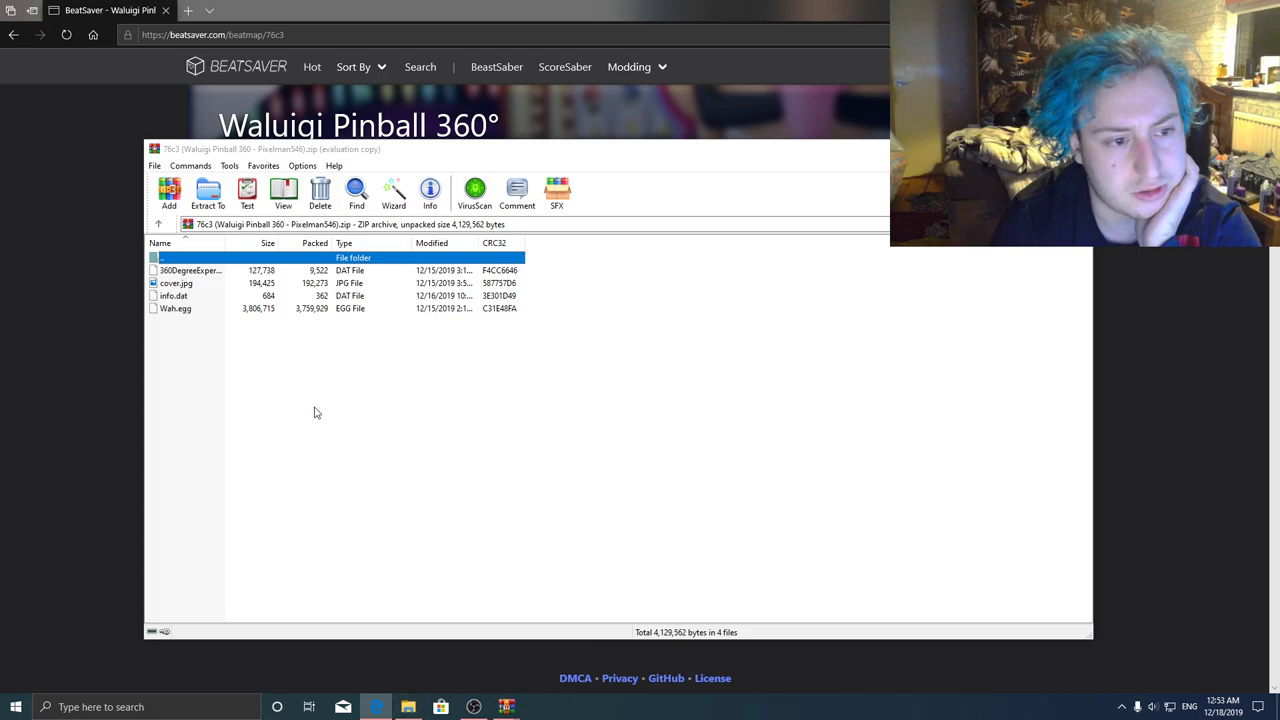